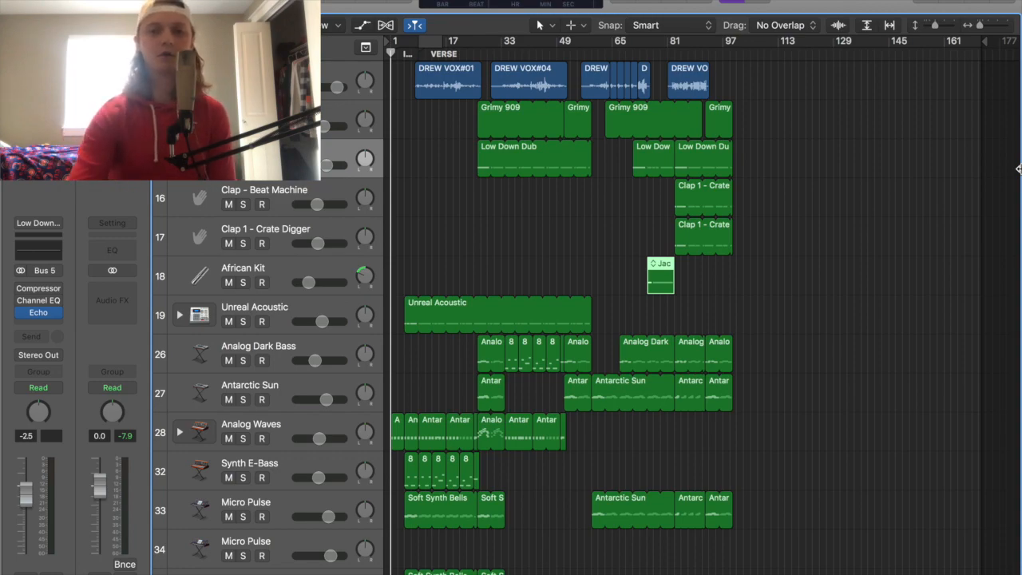
{"action": "mouse_move", "coordinate": [625, 158]}
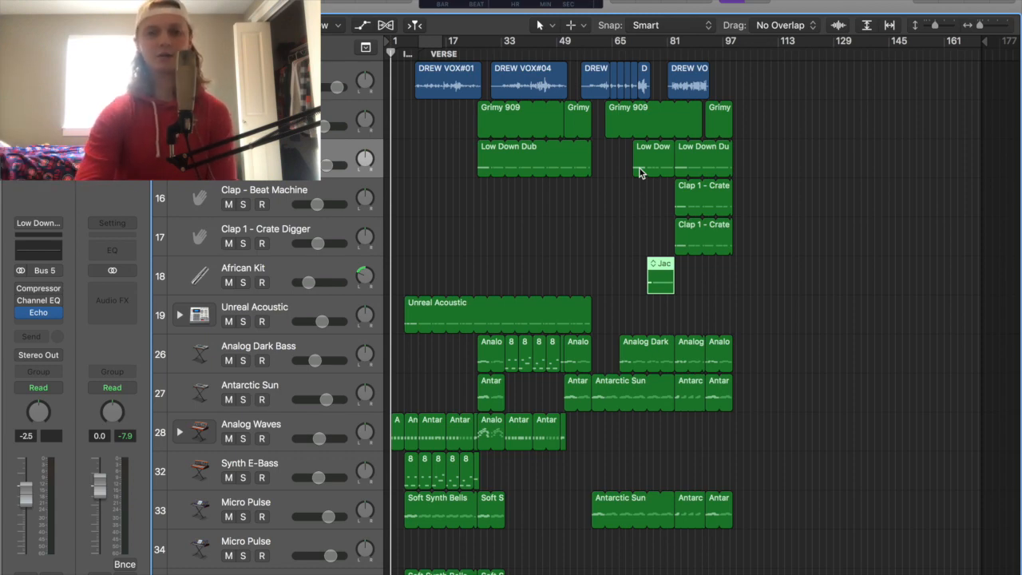
{"action": "mouse_move", "coordinate": [613, 238]}
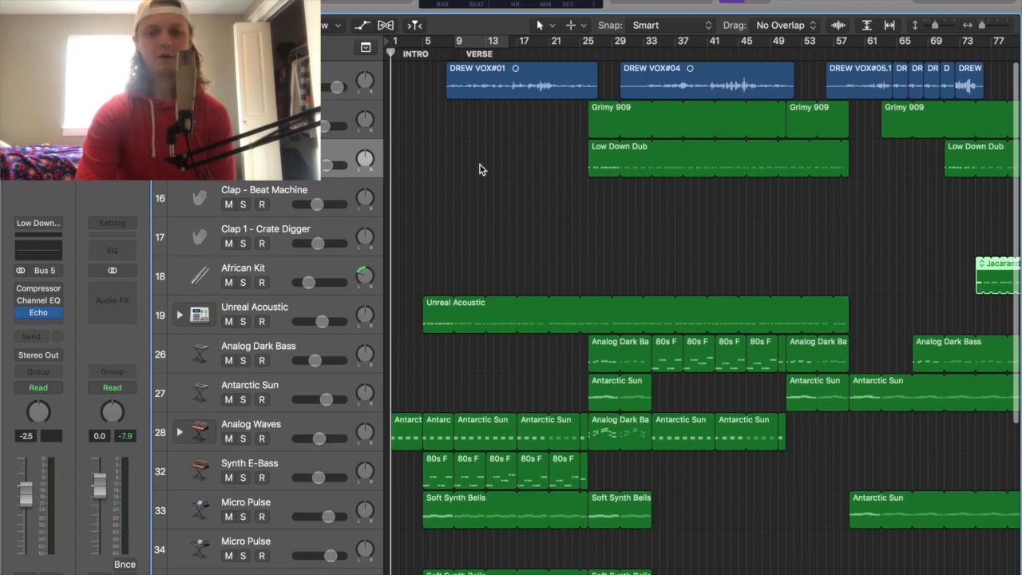
Step: Scroll to the lower instrument tracks and set playback to start near bar 5
{"action": "scroll", "scroll_direction": "down", "scroll_amount": 3}
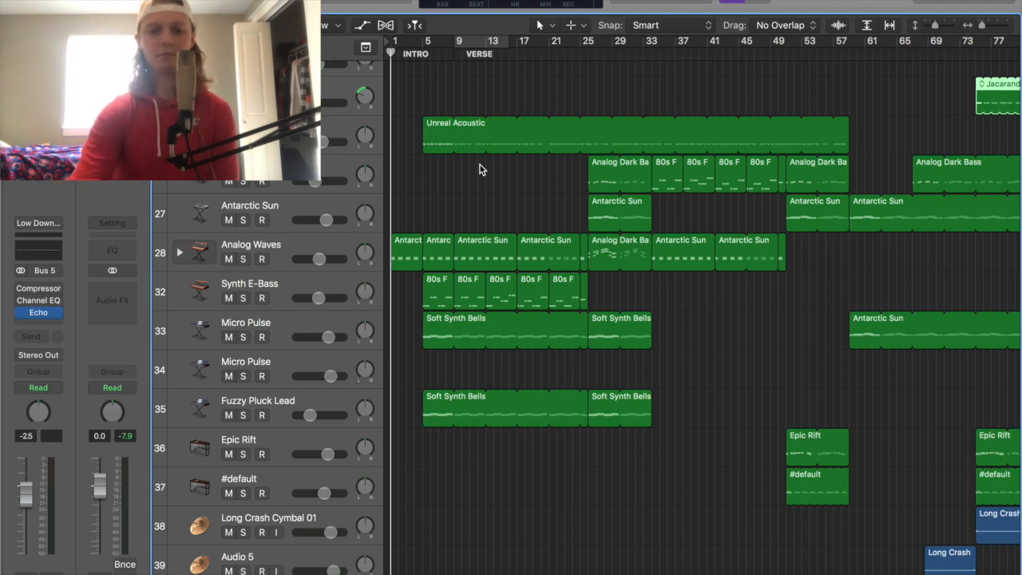
{"action": "left_click_drag", "start_coordinate": [319, 260], "coordinate": [307, 259]}
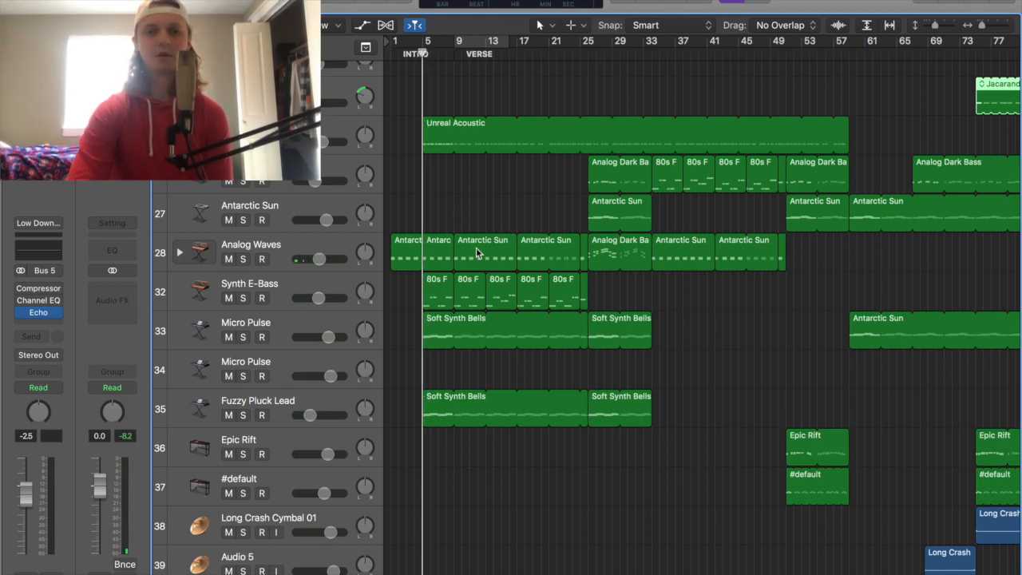
Step: Select the Unreal Acoustic track from the top of the track list
{"action": "scroll", "scroll_direction": "up", "scroll_amount": 3}
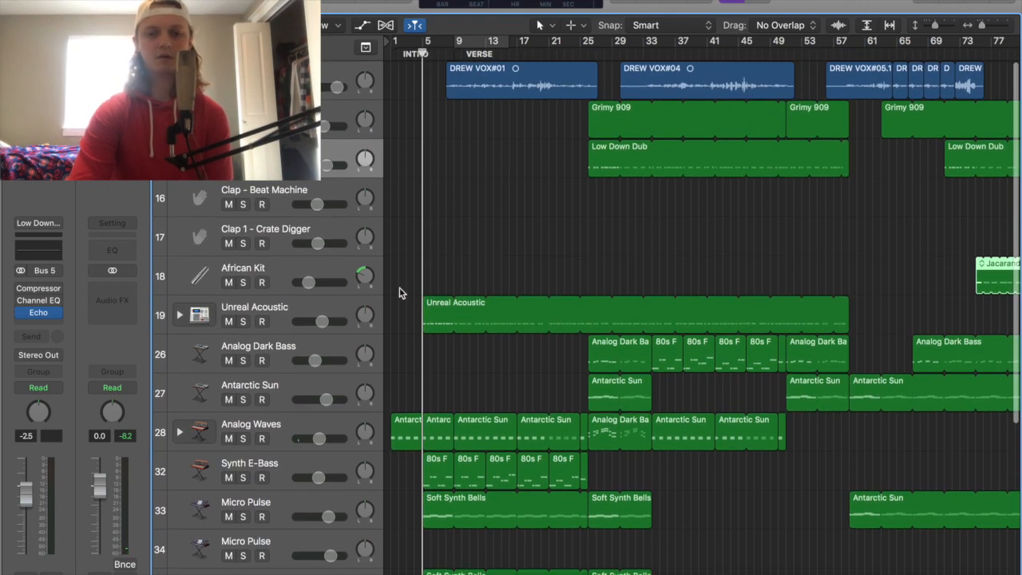
{"action": "left_click", "coordinate": [261, 321]}
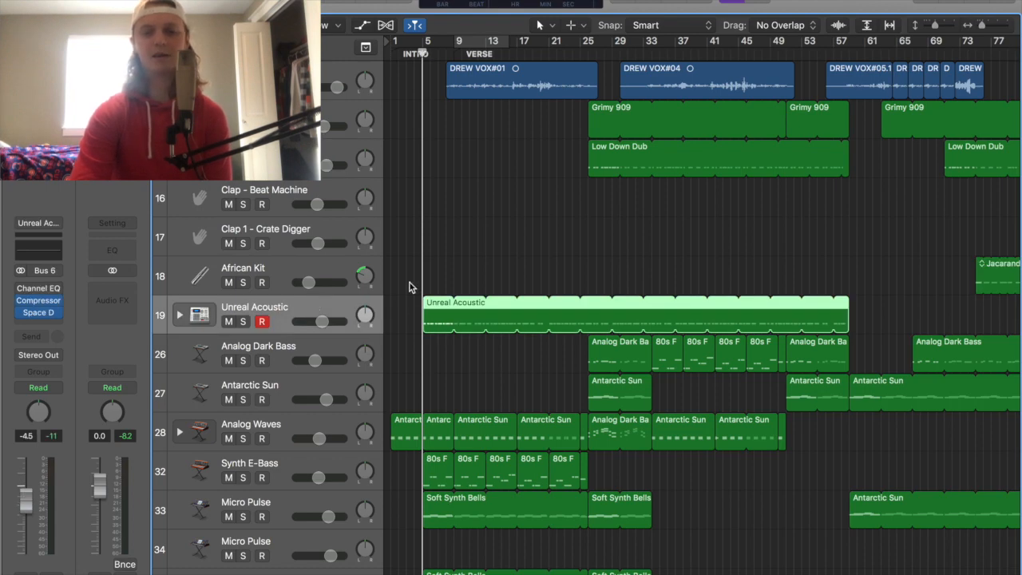
{"action": "mouse_move", "coordinate": [407, 320]}
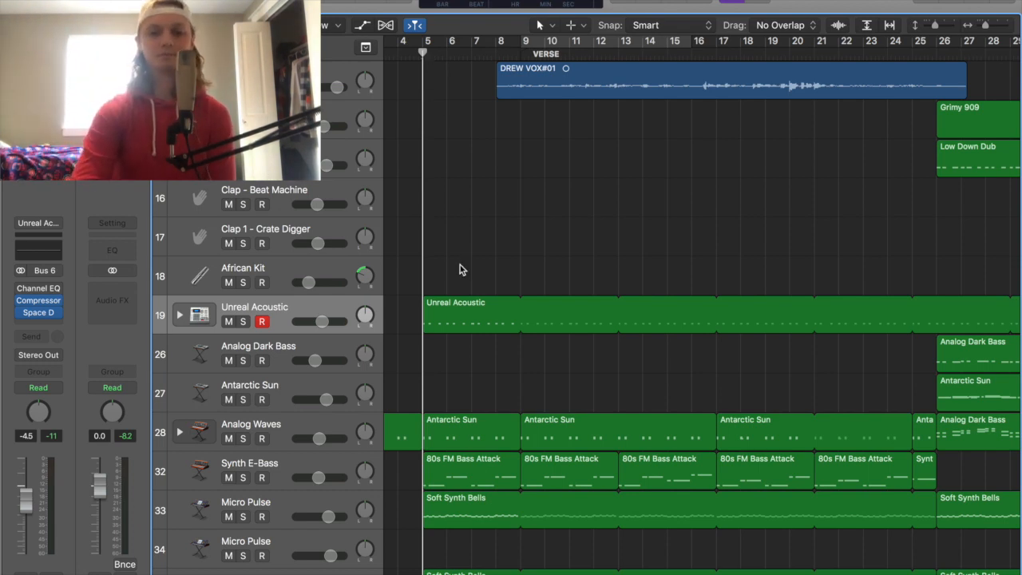
{"action": "scroll", "scroll_direction": "down", "scroll_amount": 3}
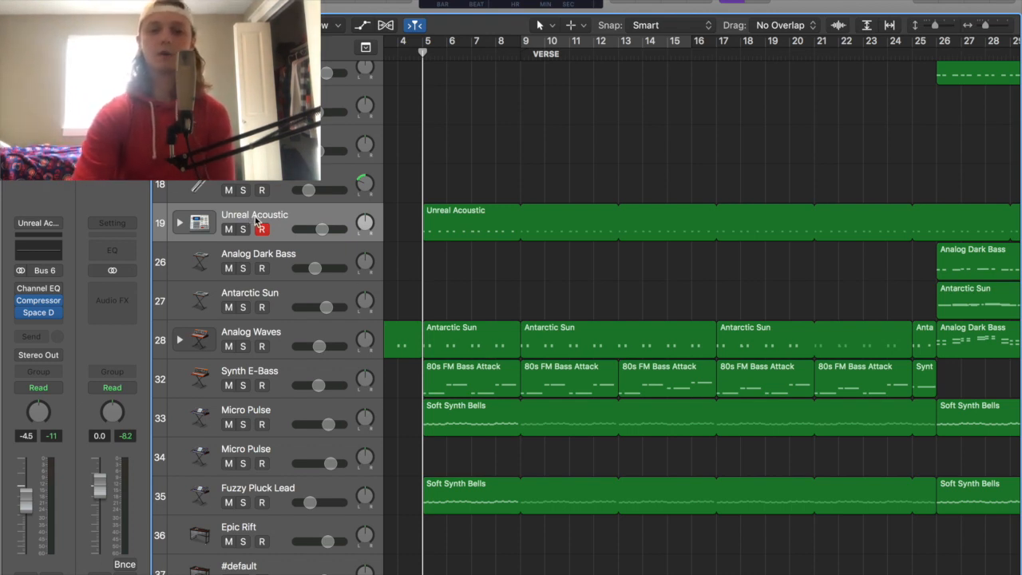
{"action": "mouse_move", "coordinate": [279, 221]}
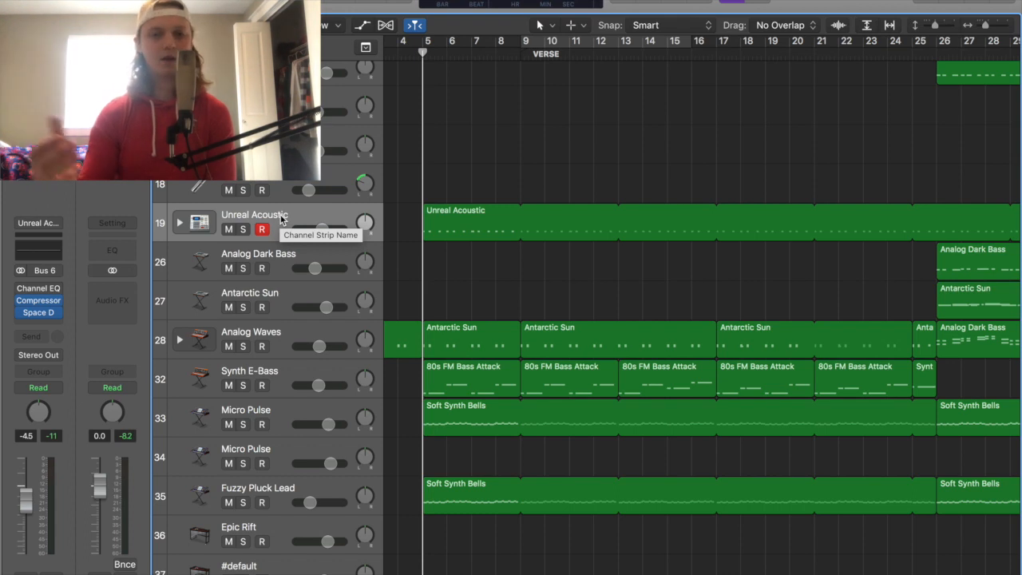
{"action": "mouse_move", "coordinate": [346, 190]}
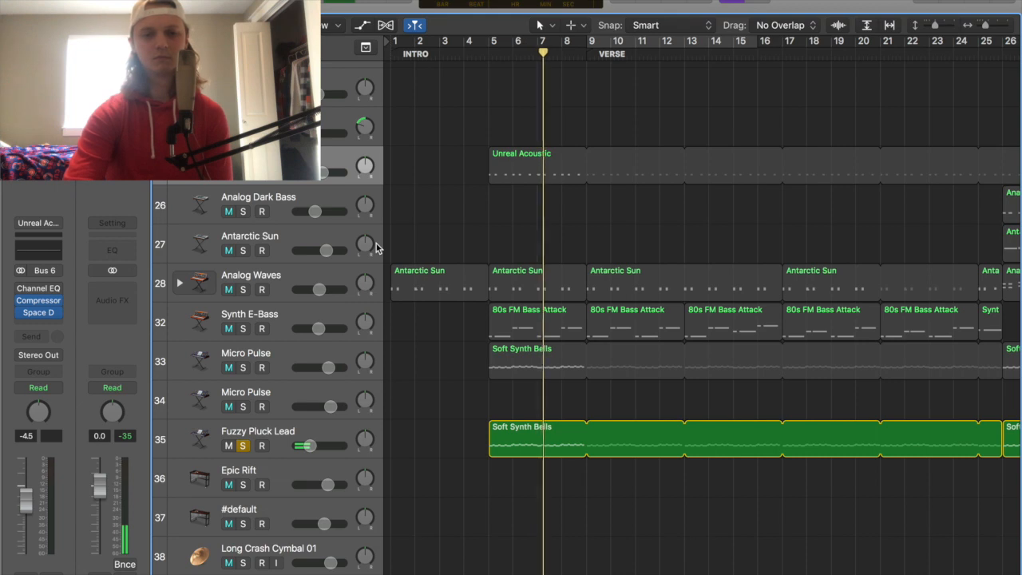
Step: Clear the solo on the Fuzzy Pluck Lead track
{"action": "left_click", "coordinate": [242, 445]}
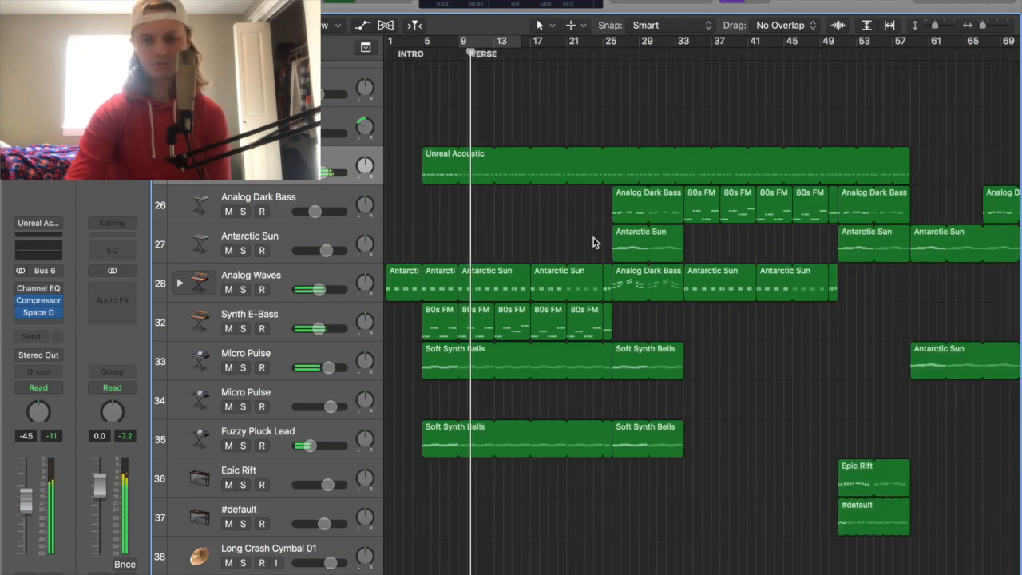
Step: Scroll the Tracks area to bring the DREW VOX vocal takes into view
{"action": "scroll", "scroll_direction": "right", "scroll_amount": 3}
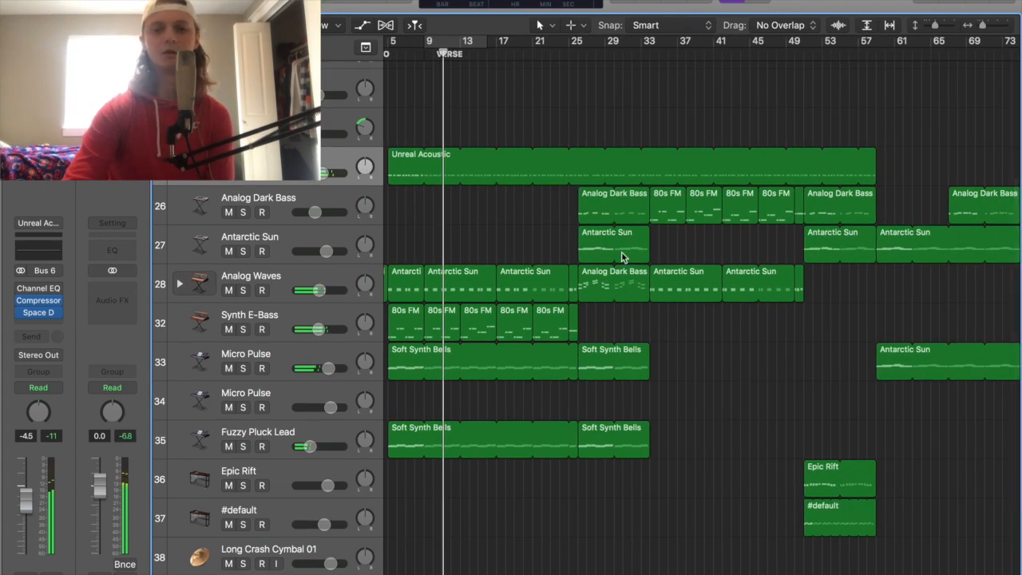
{"action": "scroll", "scroll_direction": "up", "scroll_amount": 3}
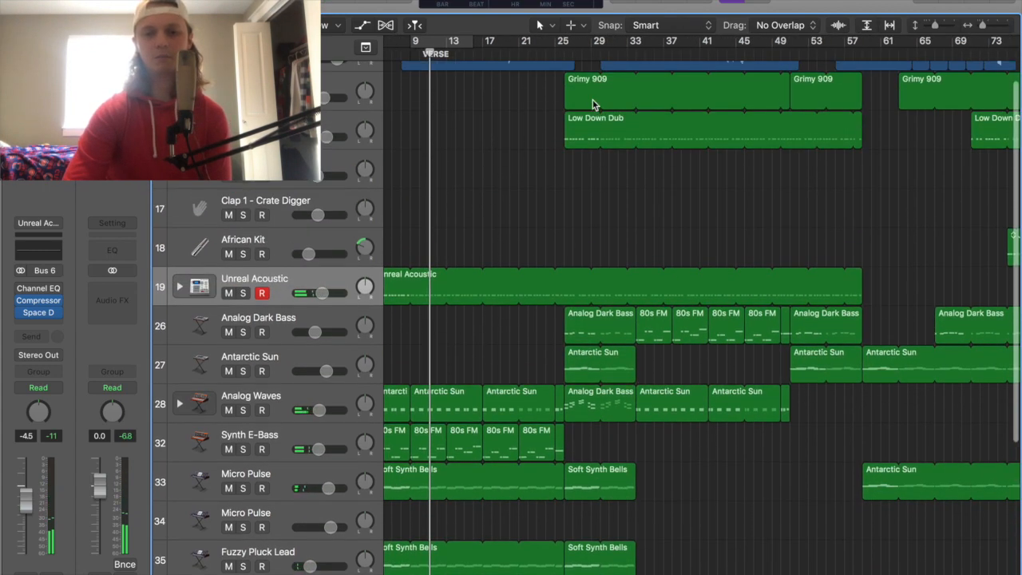
{"action": "scroll", "scroll_direction": "down", "scroll_amount": 3}
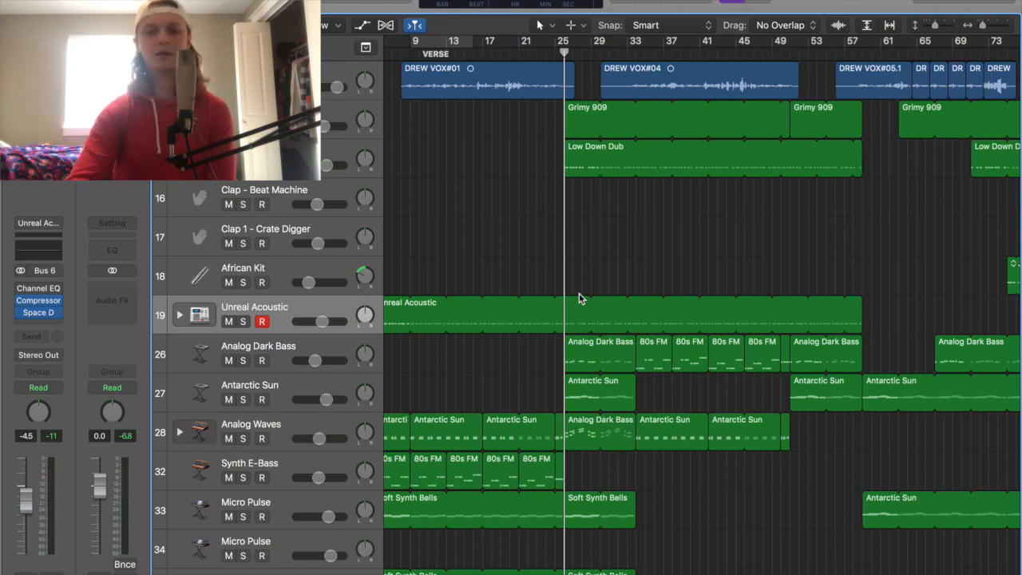
Step: Resume full-mix playback from around bar 29
{"action": "scroll", "scroll_direction": "down", "scroll_amount": 3}
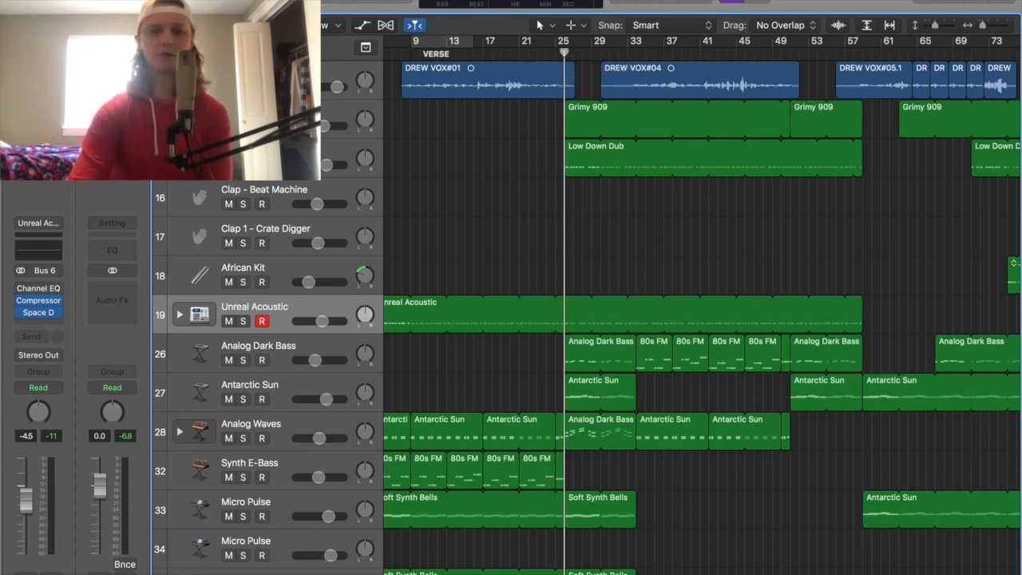
{"action": "left_click", "coordinate": [242, 321]}
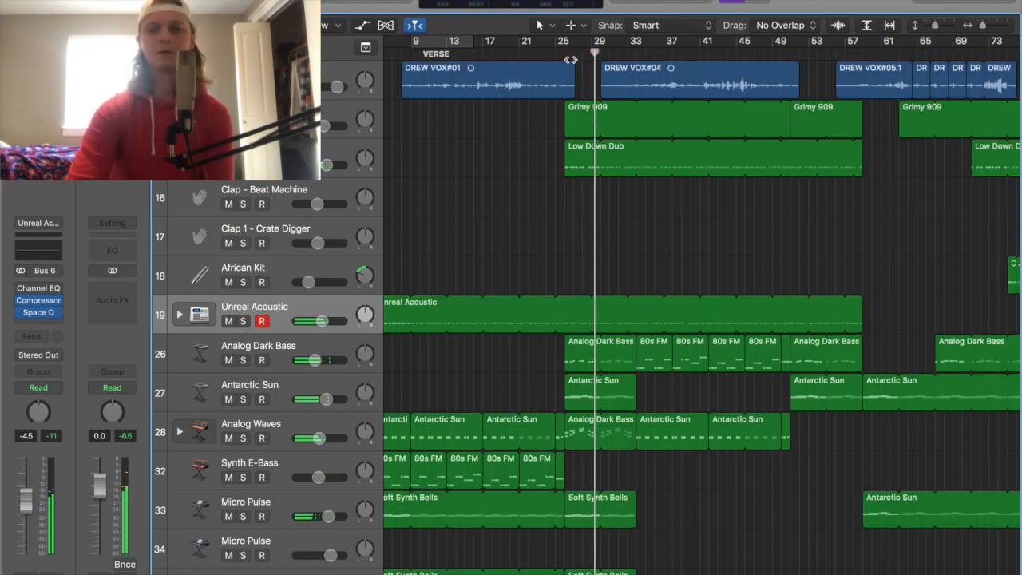
Step: Select the Antarctic Sun track, which carries an Alchemy instrument
{"action": "scroll", "scroll_direction": "down", "scroll_amount": 3}
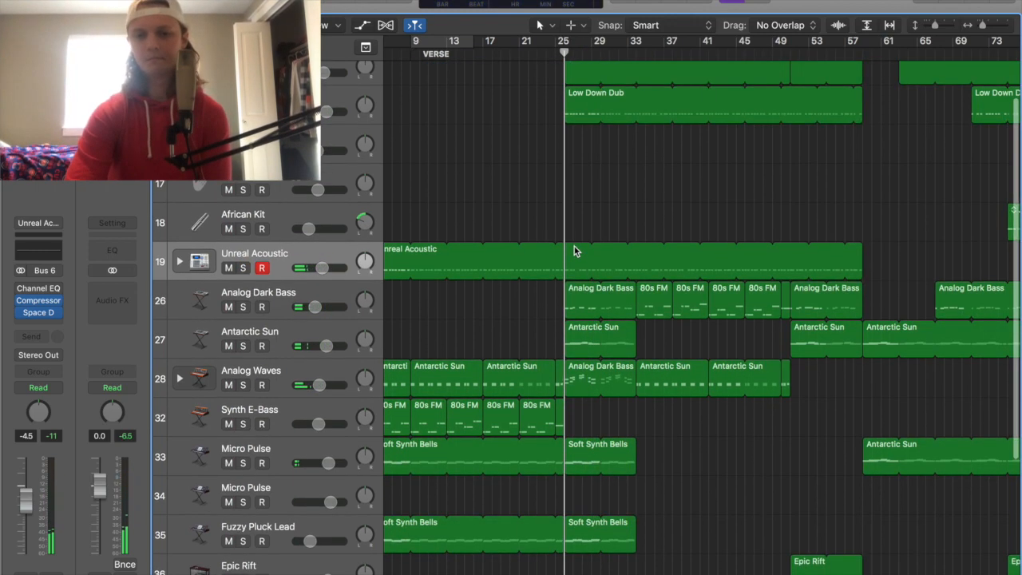
{"action": "scroll", "scroll_direction": "down", "scroll_amount": 3}
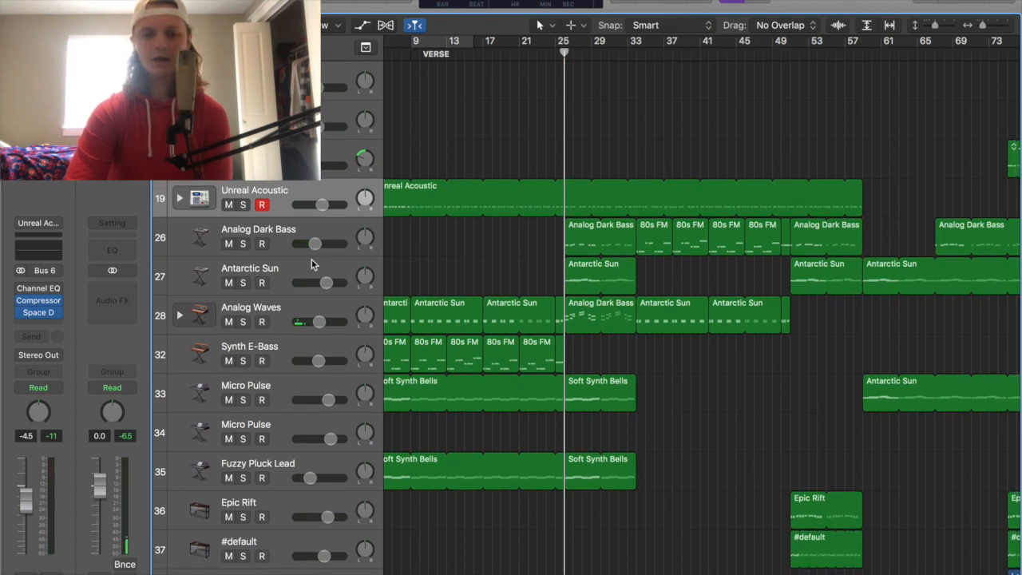
{"action": "left_click", "coordinate": [250, 268]}
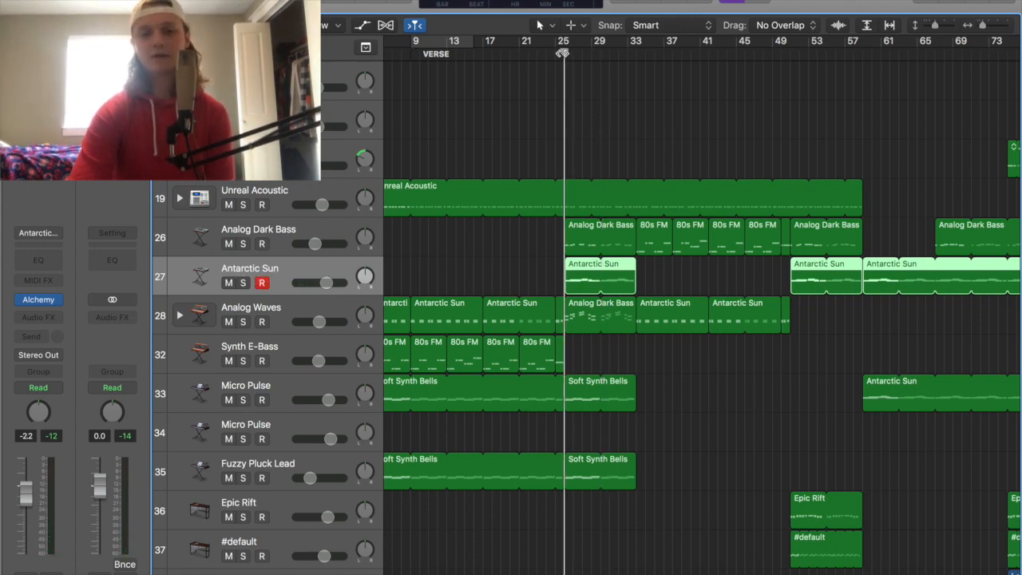
{"action": "mouse_move", "coordinate": [590, 178]}
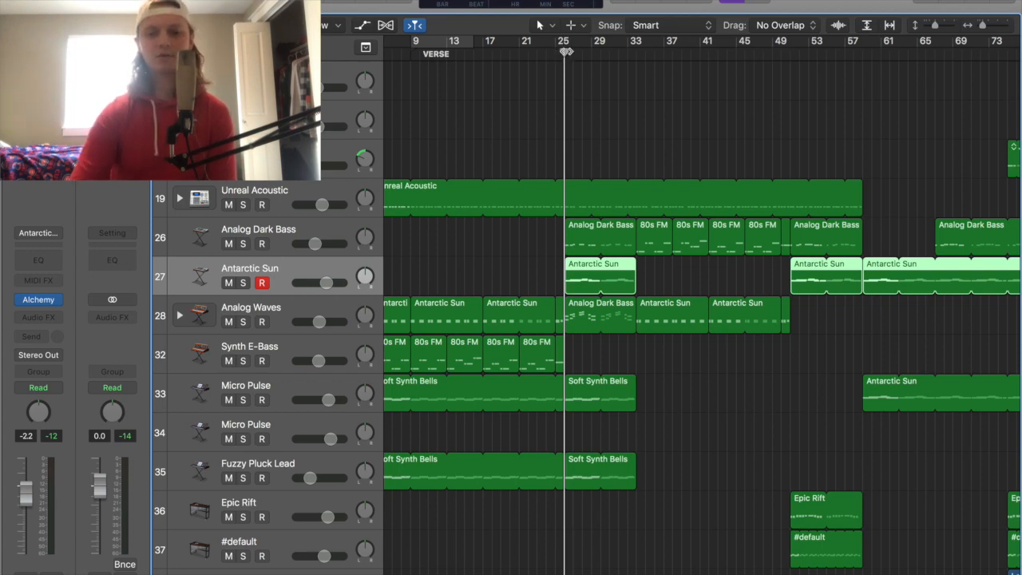
{"action": "mouse_move", "coordinate": [592, 69]}
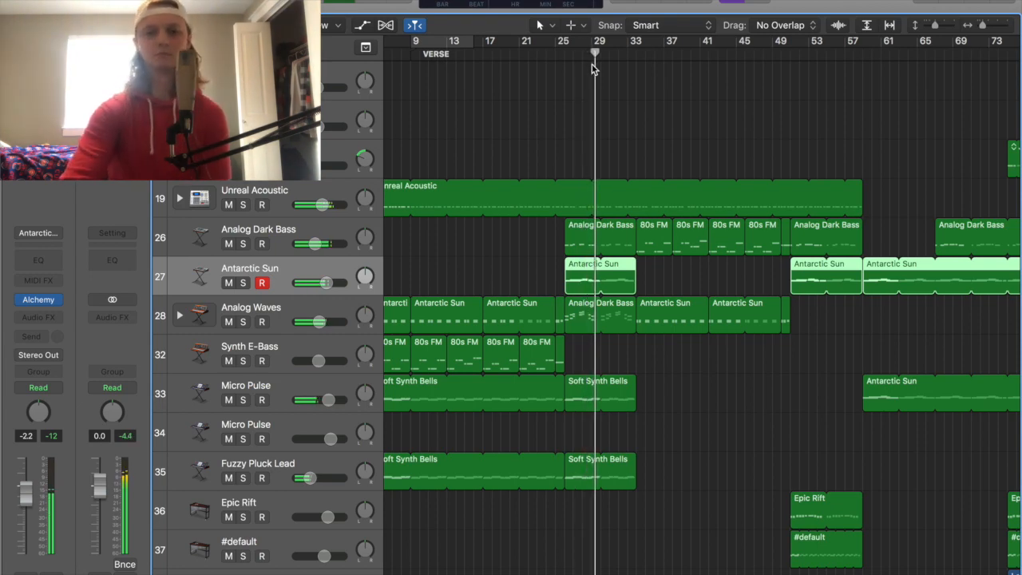
{"action": "scroll", "scroll_direction": "up", "scroll_amount": 3}
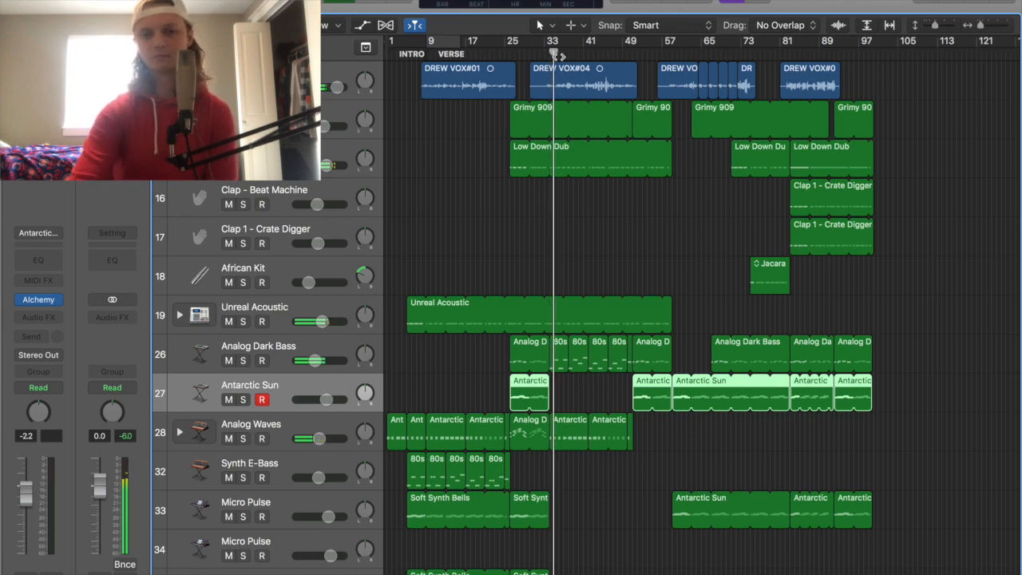
Step: Scroll down to the Epic Rift and #default tracks while the verse plays
{"action": "scroll", "scroll_direction": "down", "scroll_amount": 3}
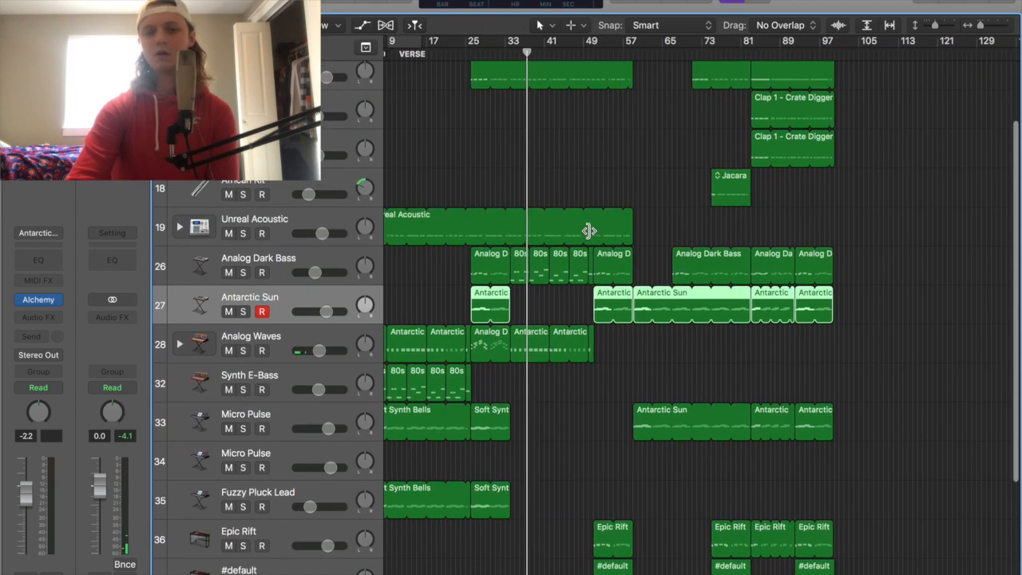
Step: Jump the playhead to bar 49 and show the Long Crash Cymbal and Wooden Tambourine tracks
{"action": "left_click", "coordinate": [415, 24]}
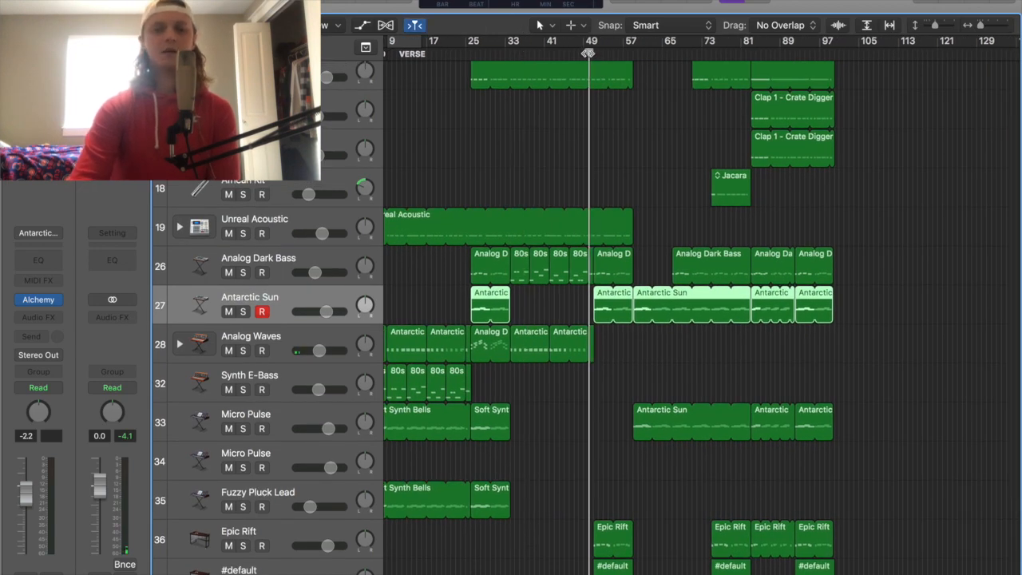
{"action": "scroll", "scroll_direction": "down", "scroll_amount": 3}
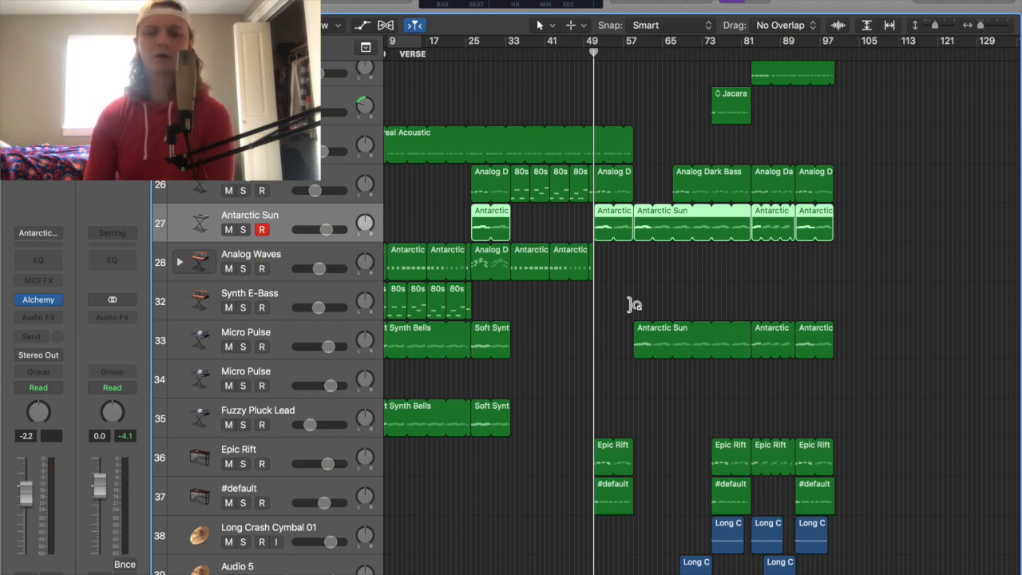
{"action": "scroll", "scroll_direction": "down", "scroll_amount": 3}
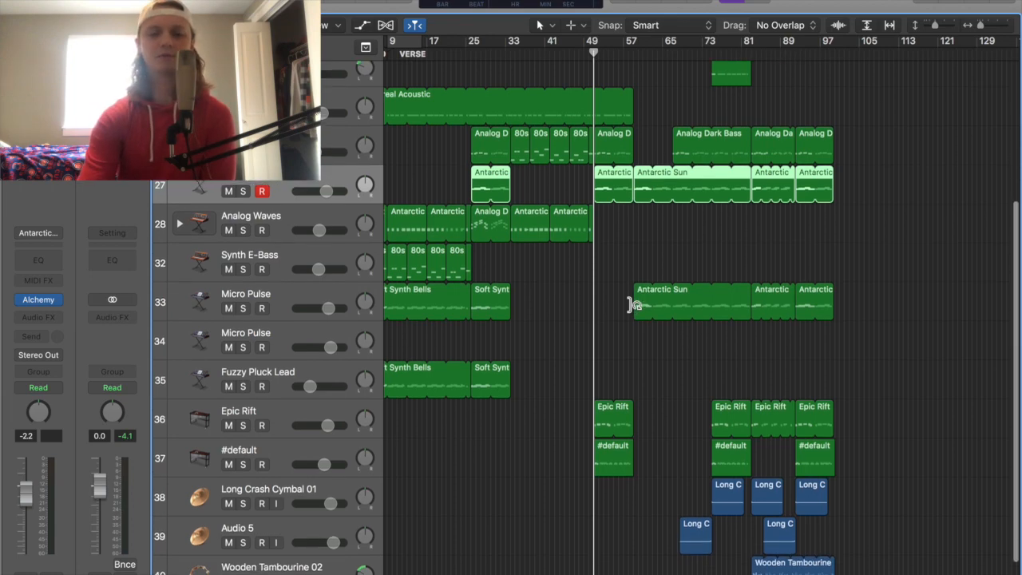
{"action": "scroll", "scroll_direction": "down", "scroll_amount": 3}
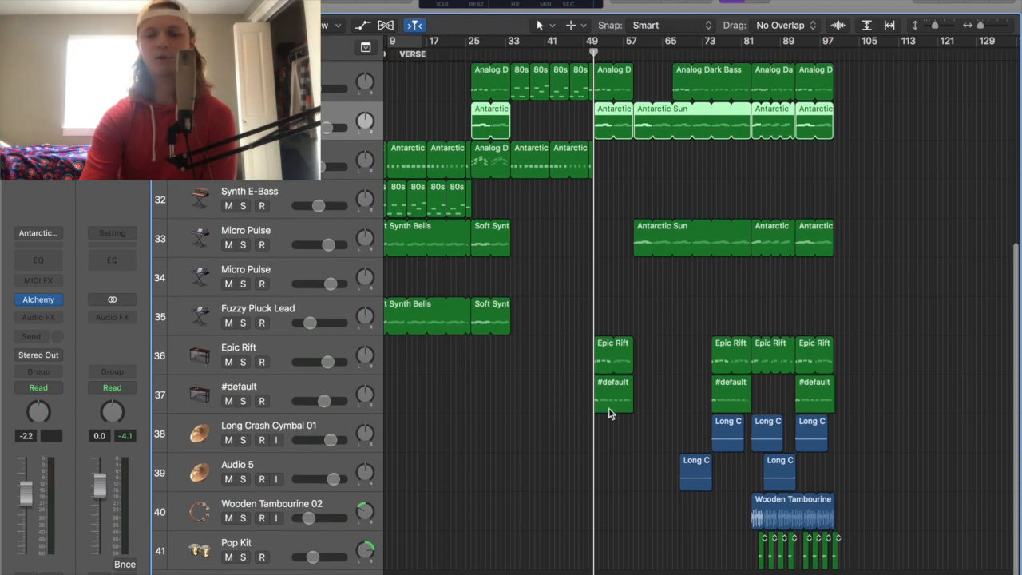
{"action": "mouse_move", "coordinate": [599, 407]}
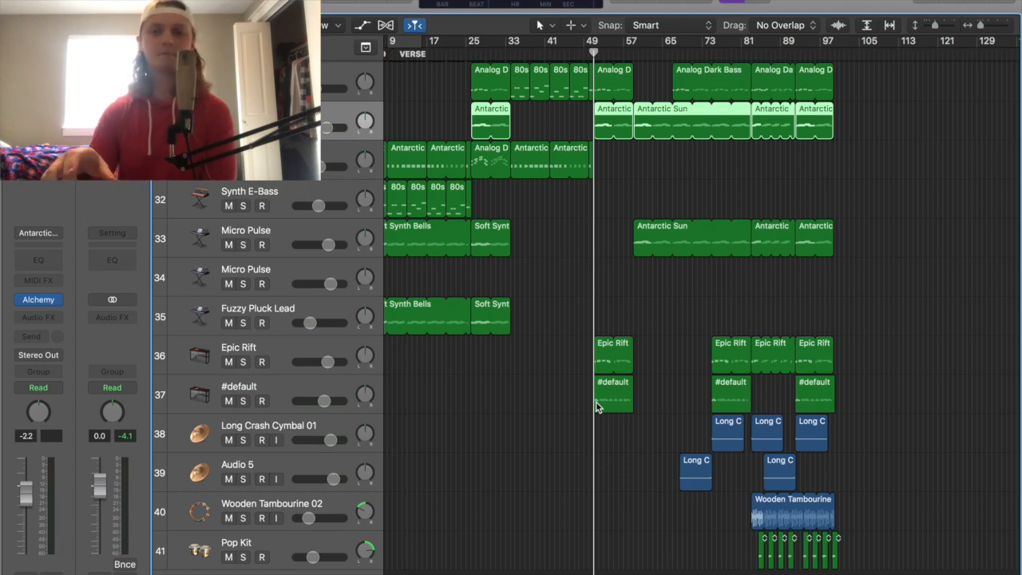
{"action": "mouse_move", "coordinate": [355, 370]}
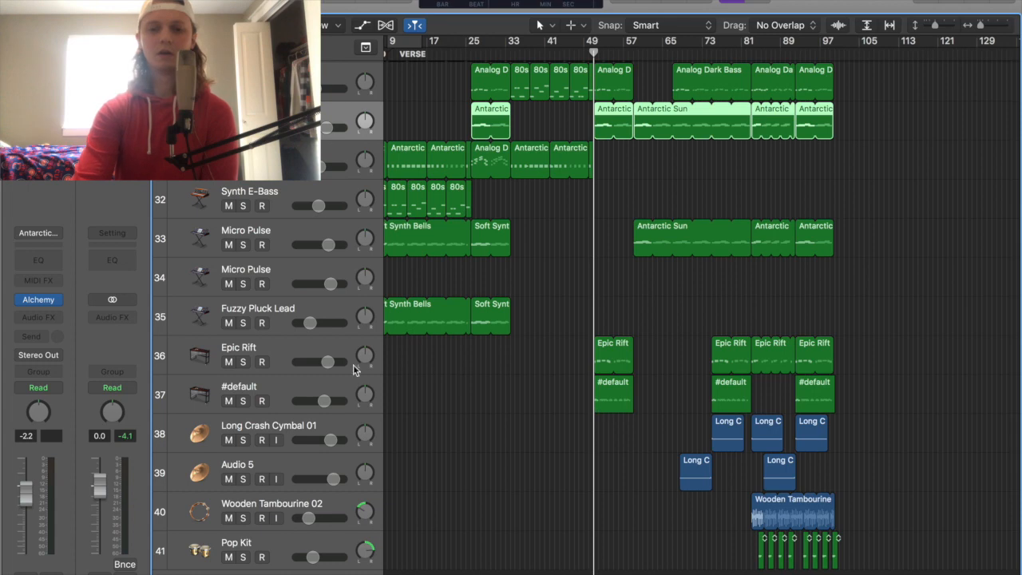
{"action": "left_click", "coordinate": [242, 400]}
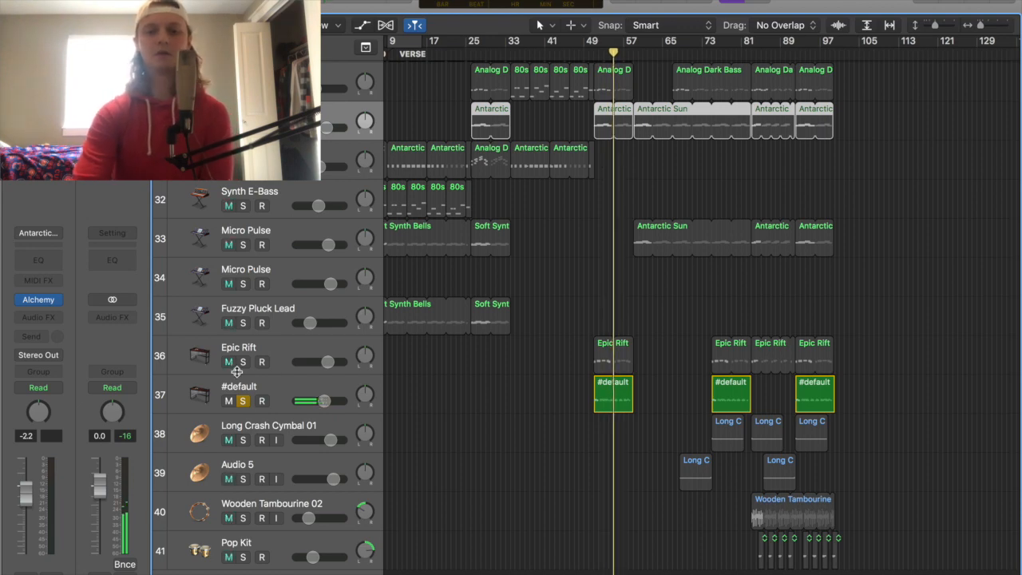
{"action": "left_click", "coordinate": [242, 401]}
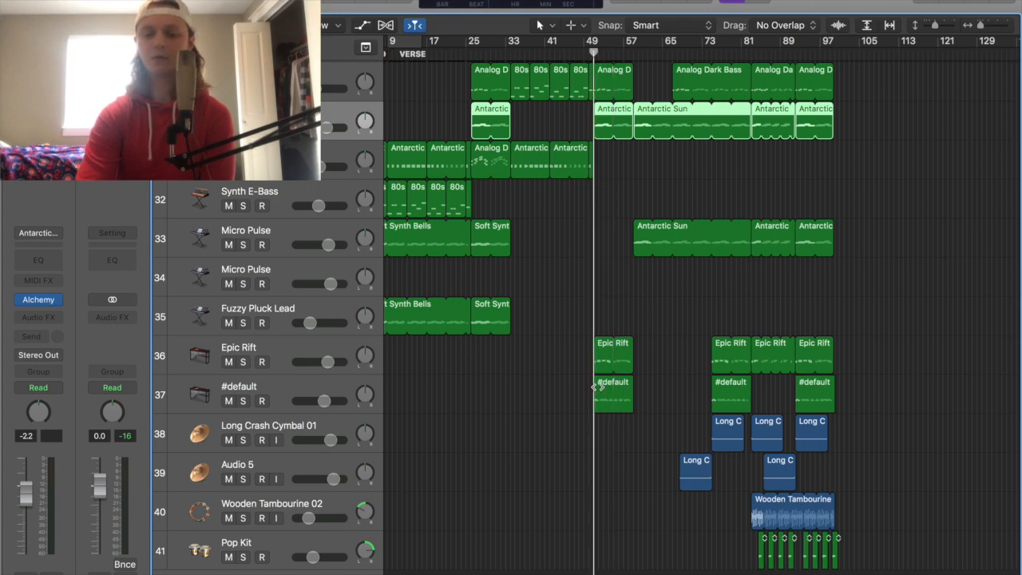
{"action": "scroll", "scroll_direction": "up", "scroll_amount": 3}
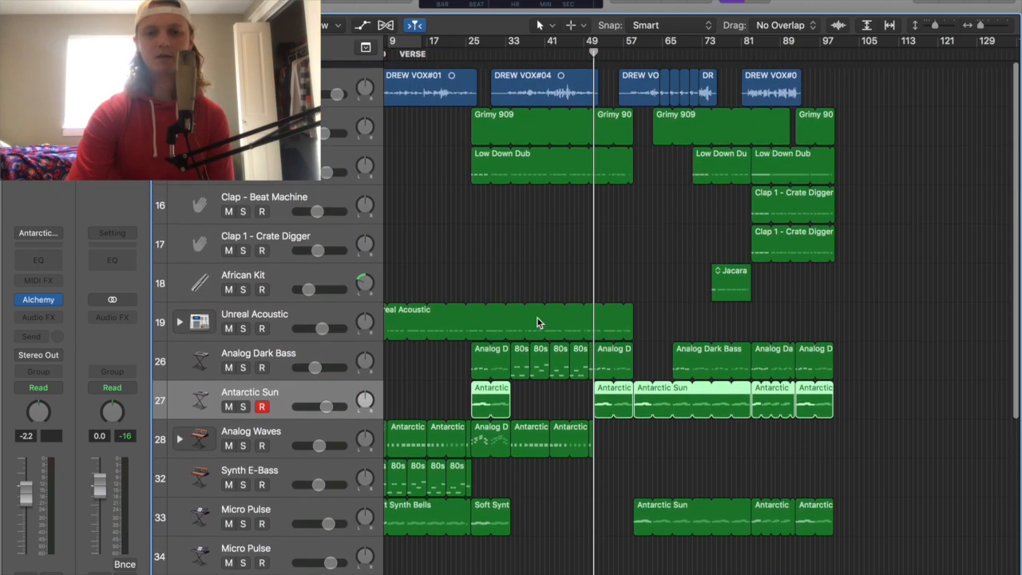
{"action": "scroll", "scroll_direction": "down", "scroll_amount": 3}
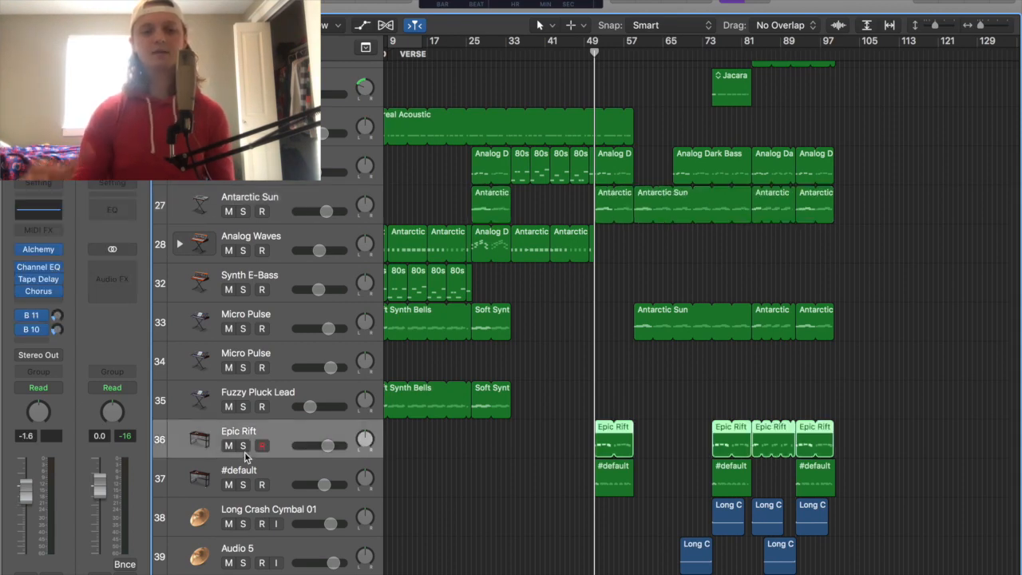
{"action": "left_click", "coordinate": [243, 444]}
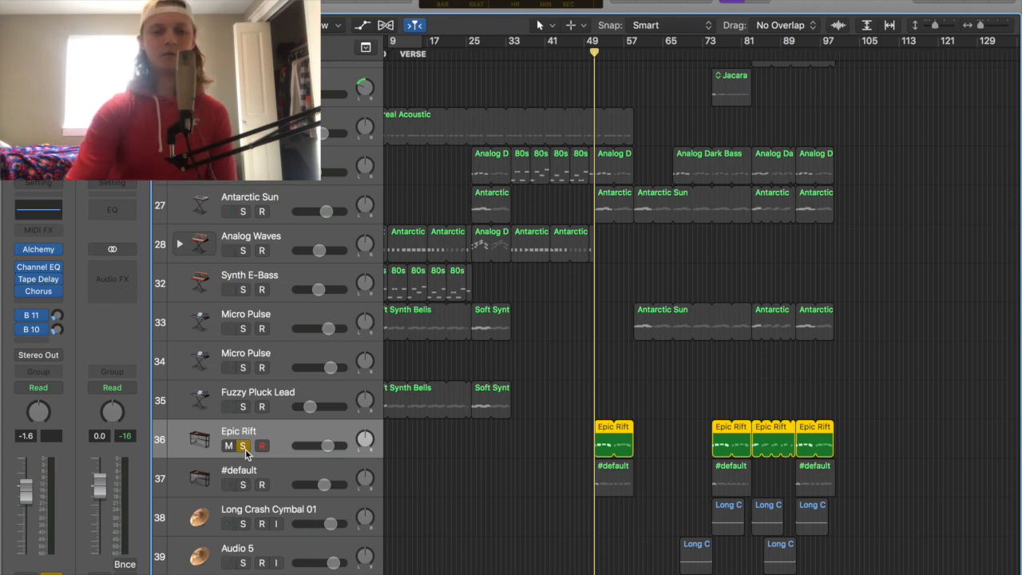
{"action": "left_click", "coordinate": [242, 446]}
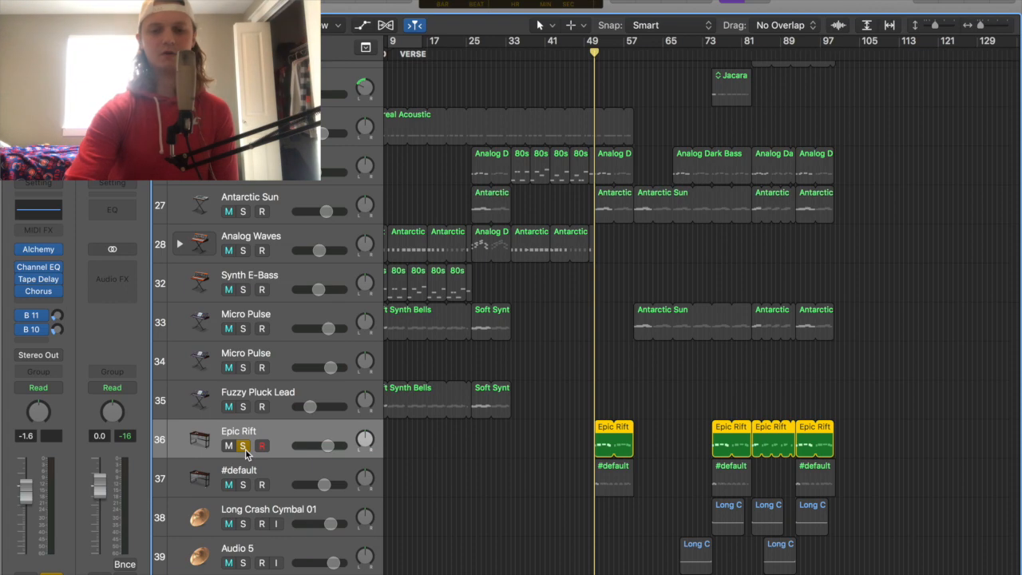
{"action": "left_click", "coordinate": [261, 445]}
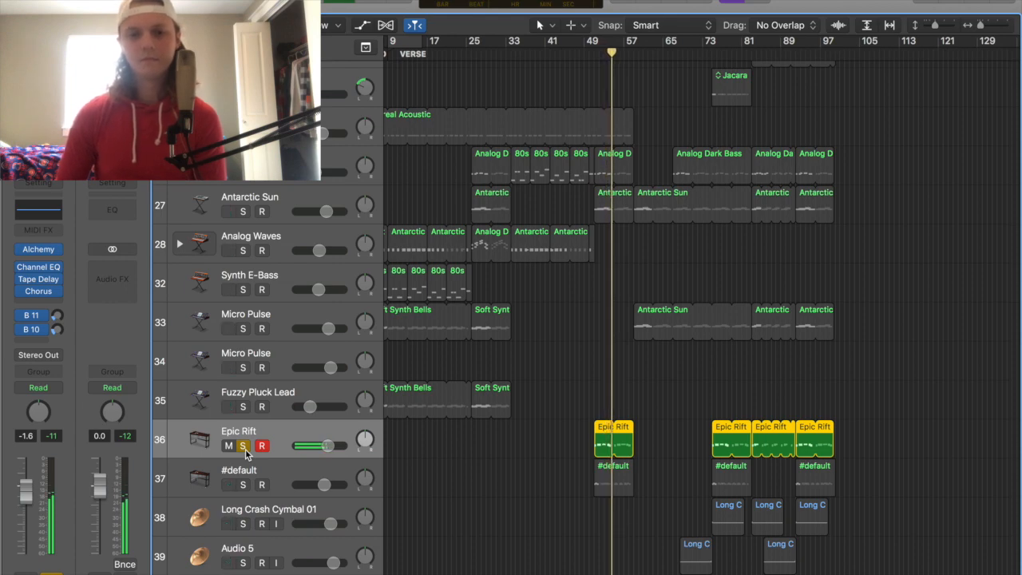
{"action": "mouse_move", "coordinate": [537, 211]}
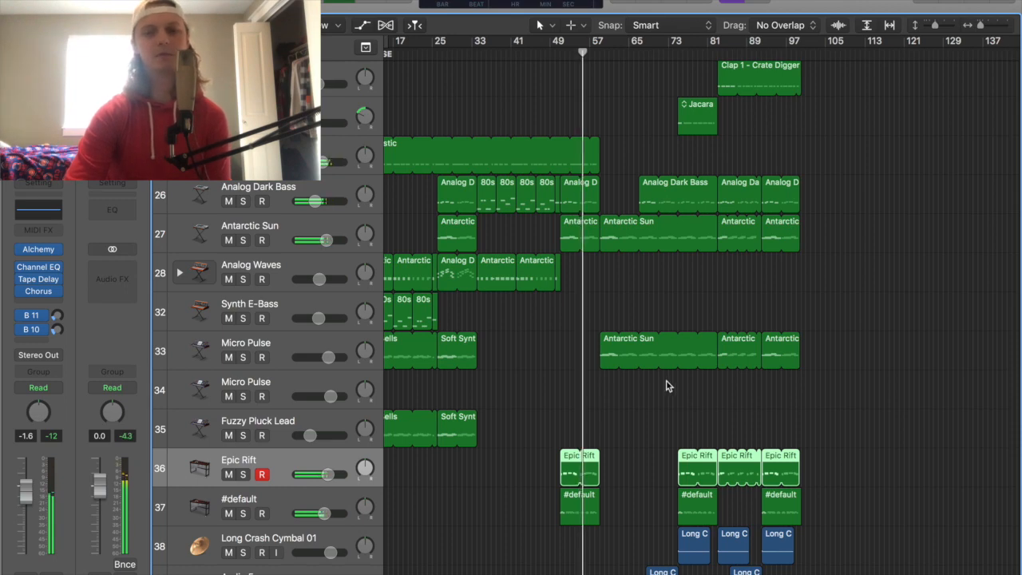
{"action": "scroll", "scroll_direction": "up", "scroll_amount": 3}
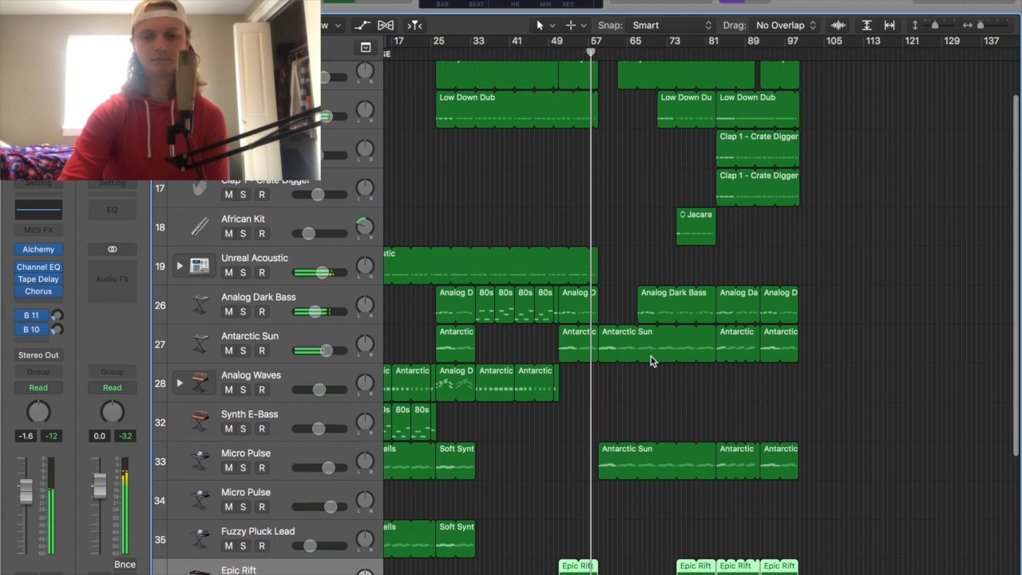
{"action": "scroll", "scroll_direction": "up", "scroll_amount": 3}
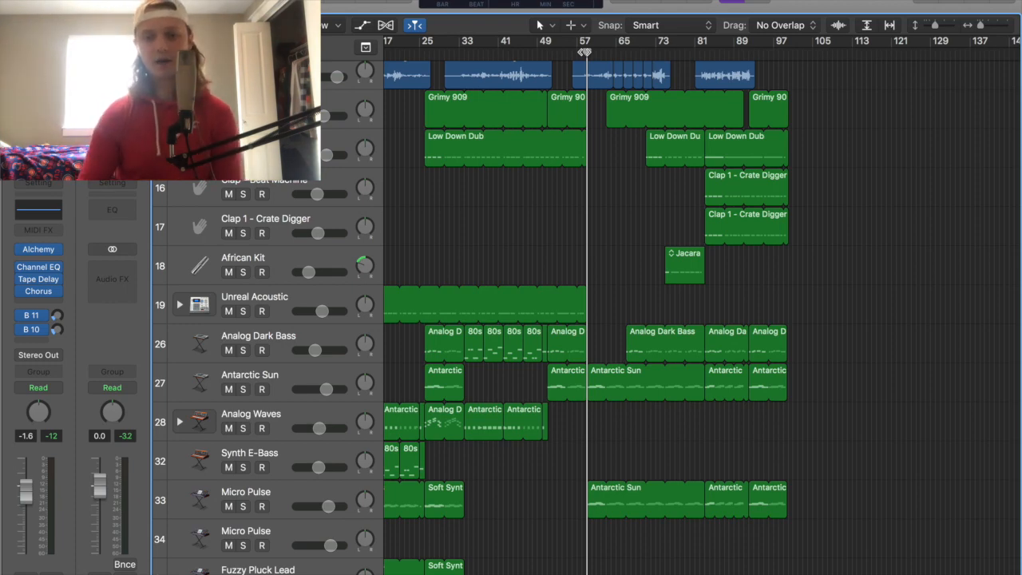
{"action": "mouse_move", "coordinate": [594, 195]}
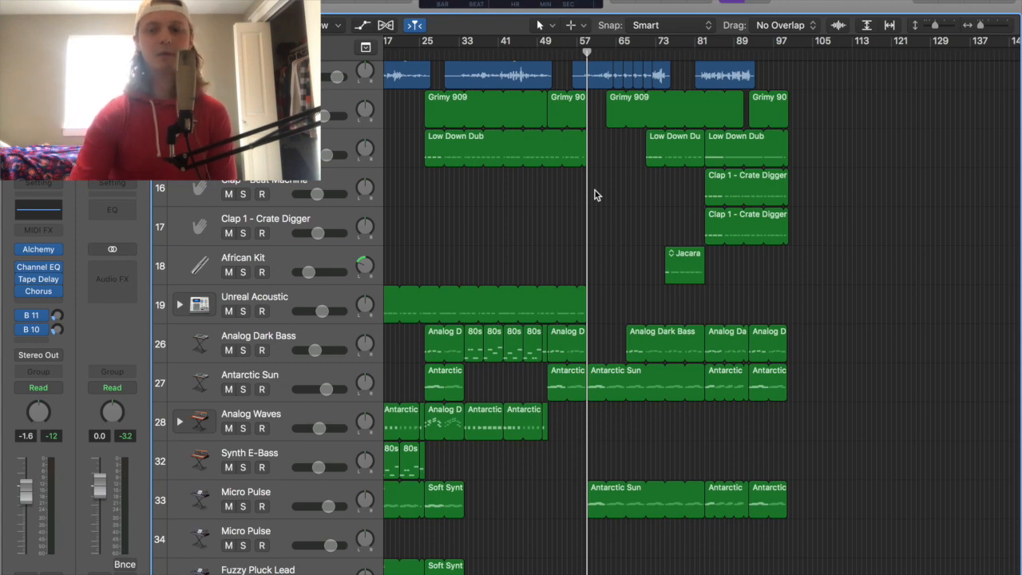
{"action": "mouse_move", "coordinate": [591, 287]}
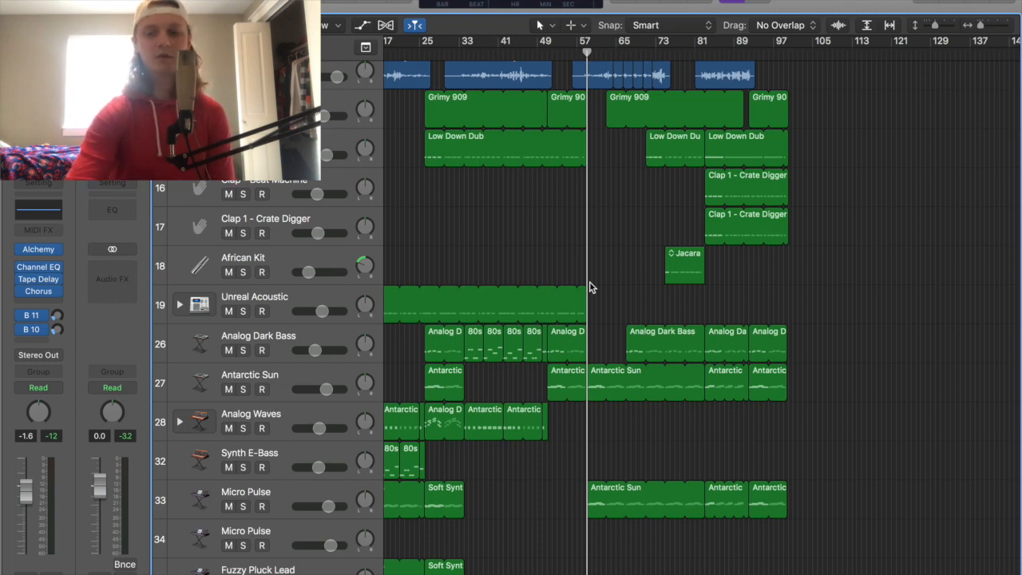
{"action": "left_click", "coordinate": [243, 389]}
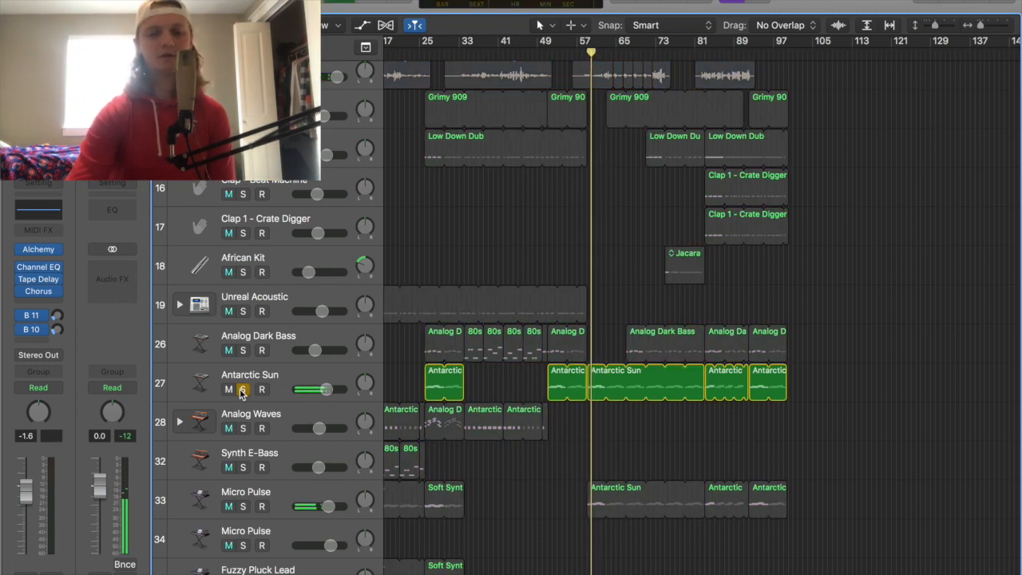
{"action": "left_click", "coordinate": [243, 389]}
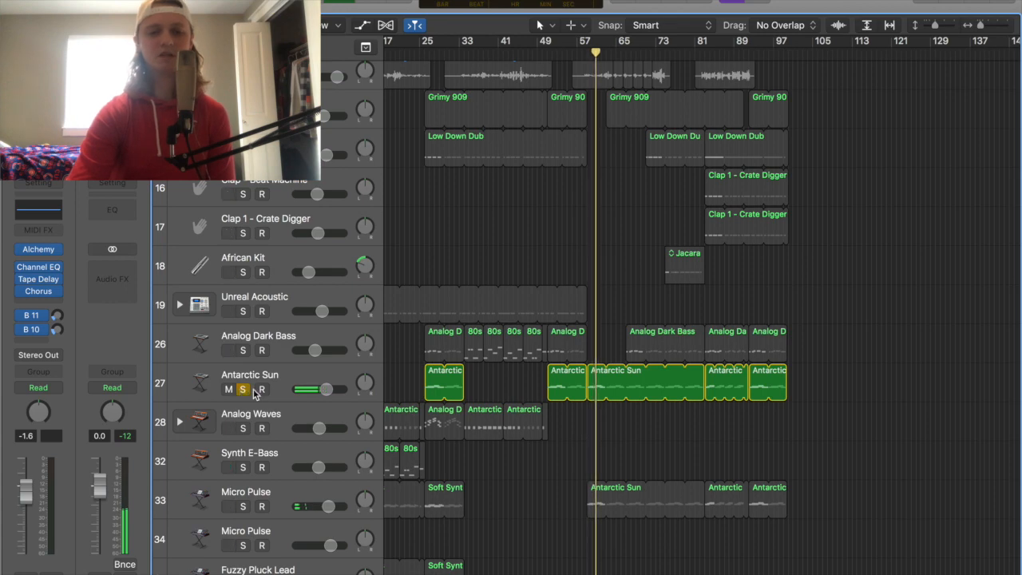
{"action": "mouse_move", "coordinate": [244, 389]}
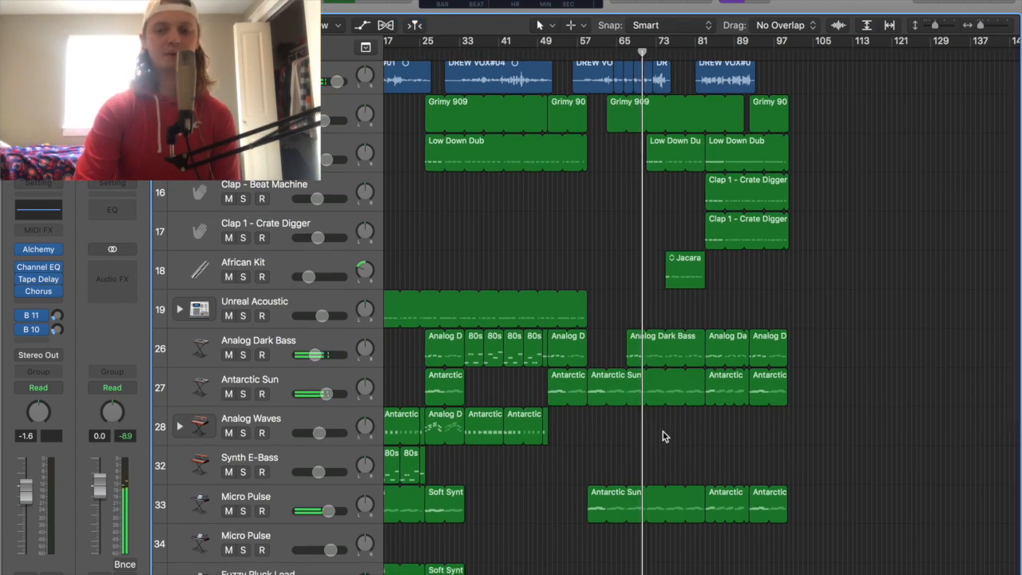
{"action": "scroll", "scroll_direction": "down", "scroll_amount": 3}
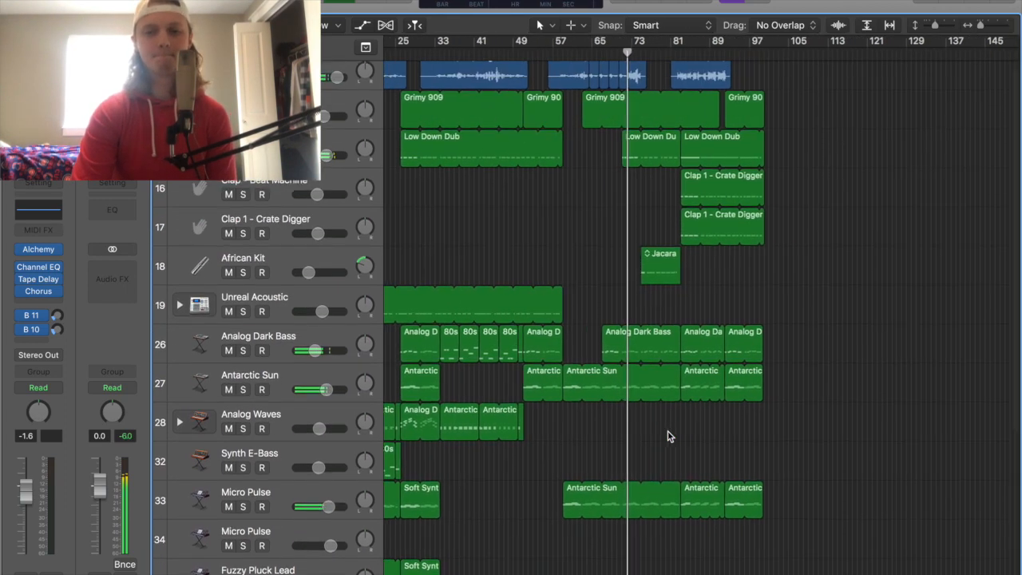
{"action": "scroll", "scroll_direction": "down", "scroll_amount": 3}
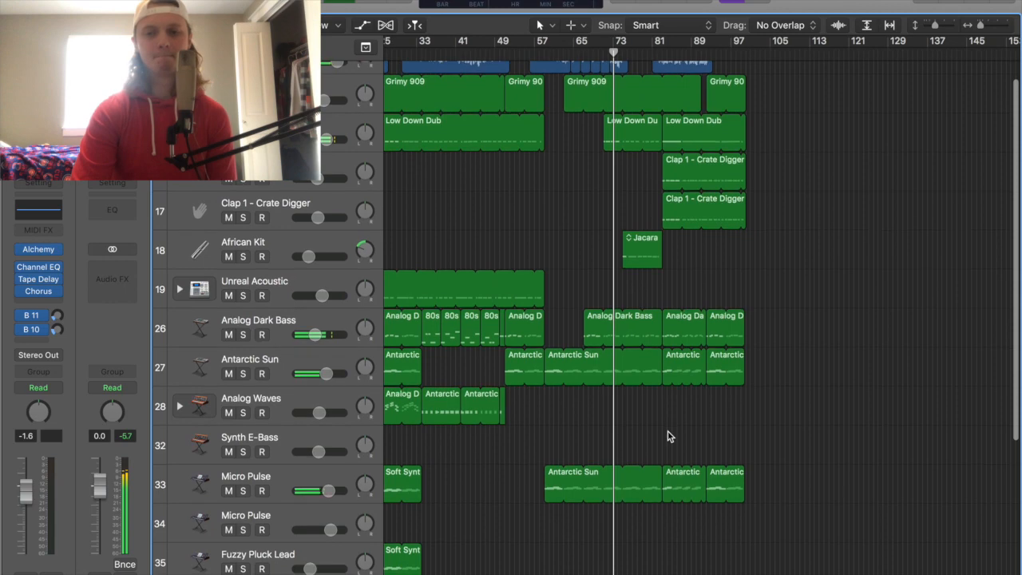
{"action": "scroll", "scroll_direction": "down", "scroll_amount": 3}
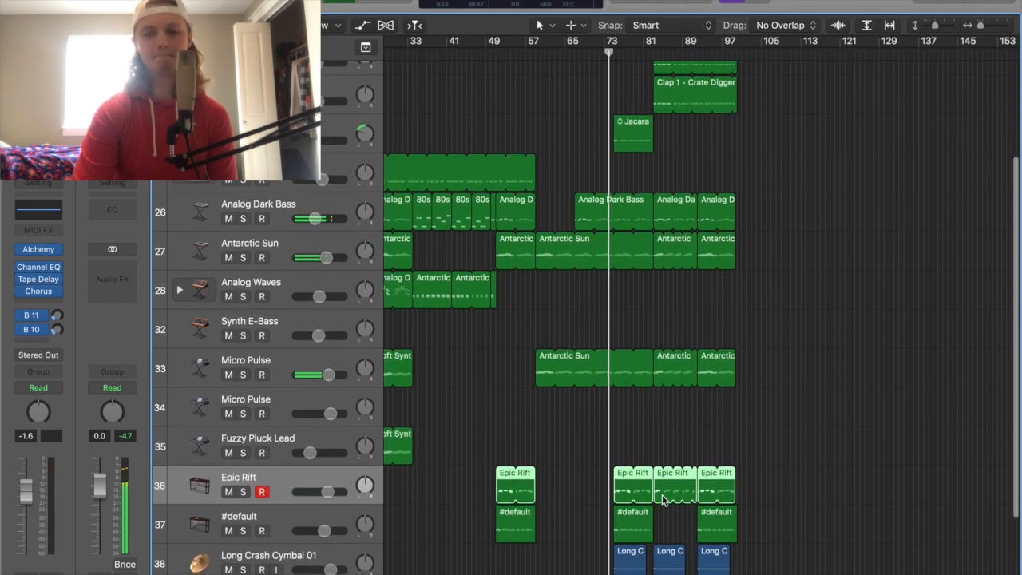
{"action": "scroll", "scroll_direction": "up", "scroll_amount": 3}
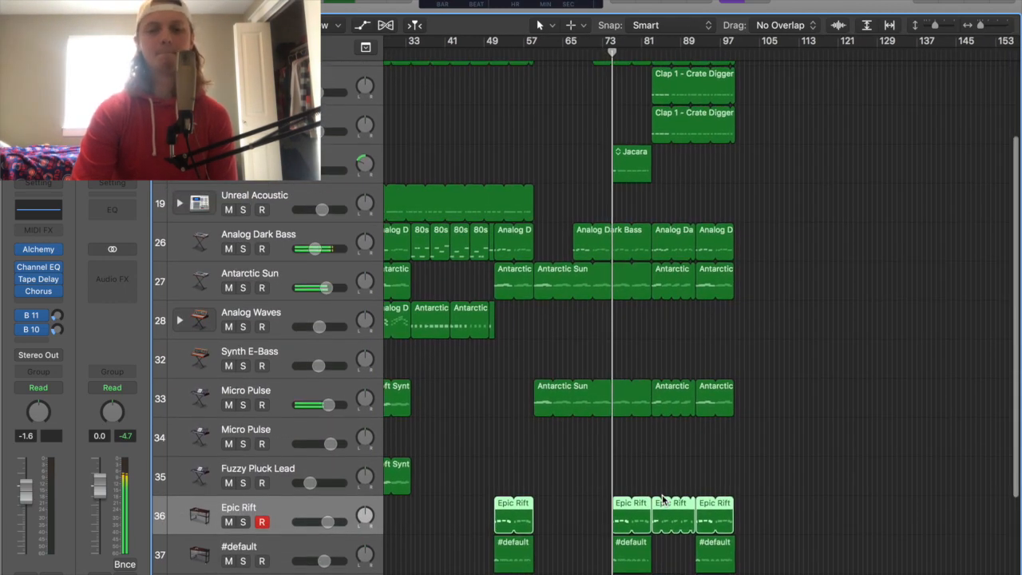
{"action": "scroll", "scroll_direction": "up", "scroll_amount": 3}
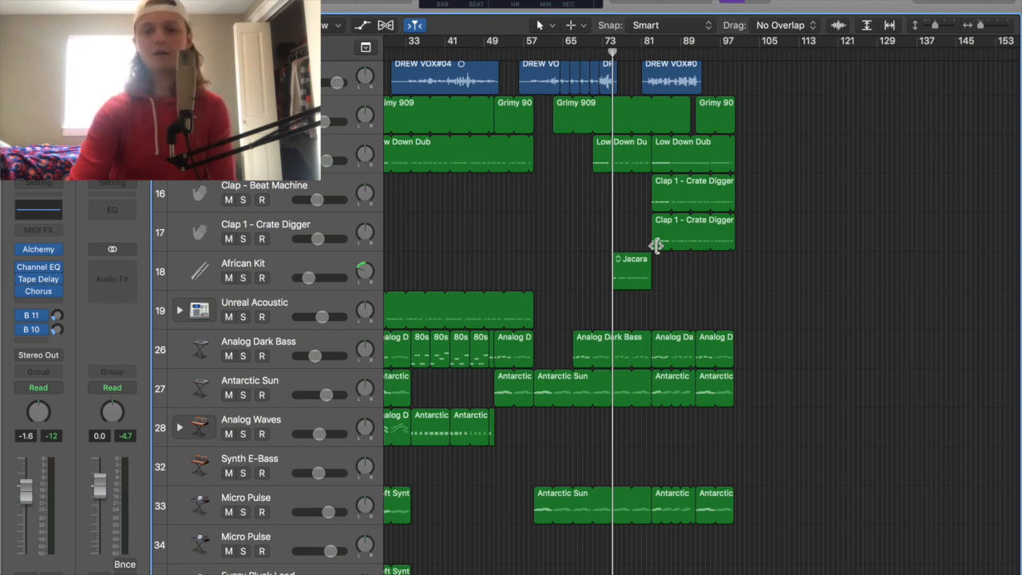
{"action": "scroll", "scroll_direction": "down", "scroll_amount": 3}
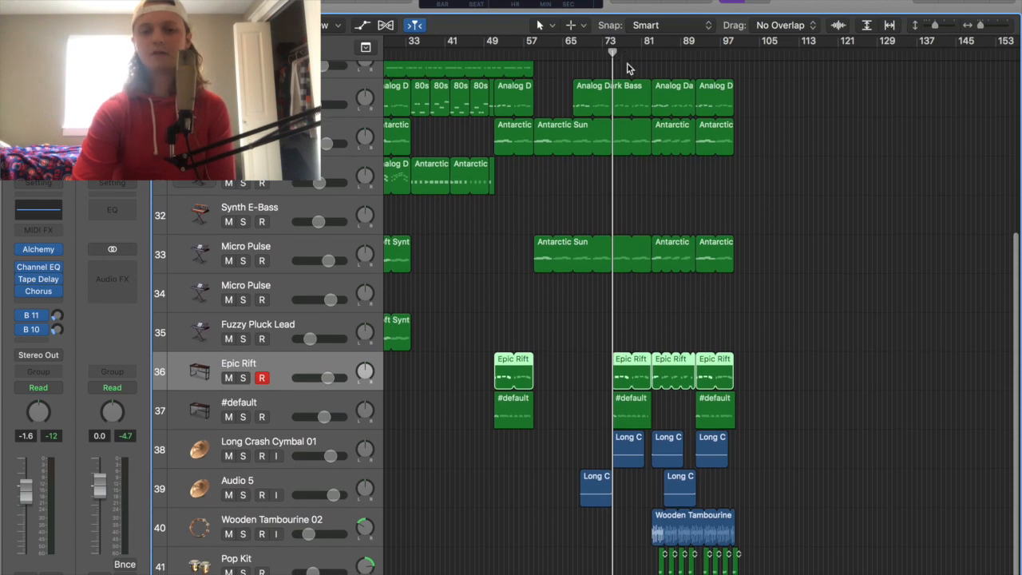
{"action": "scroll", "scroll_direction": "up", "scroll_amount": 3}
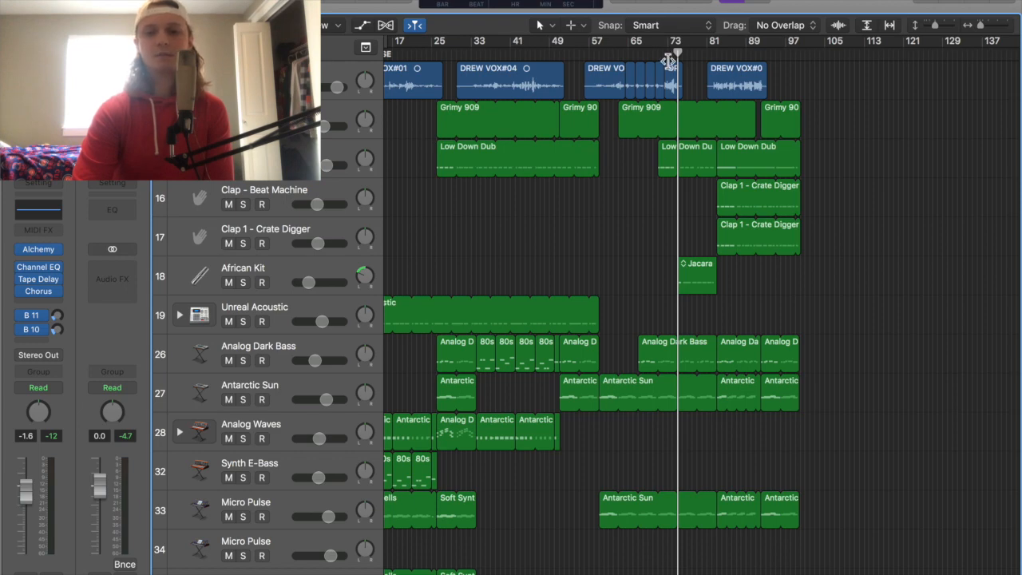
{"action": "mouse_move", "coordinate": [621, 258]}
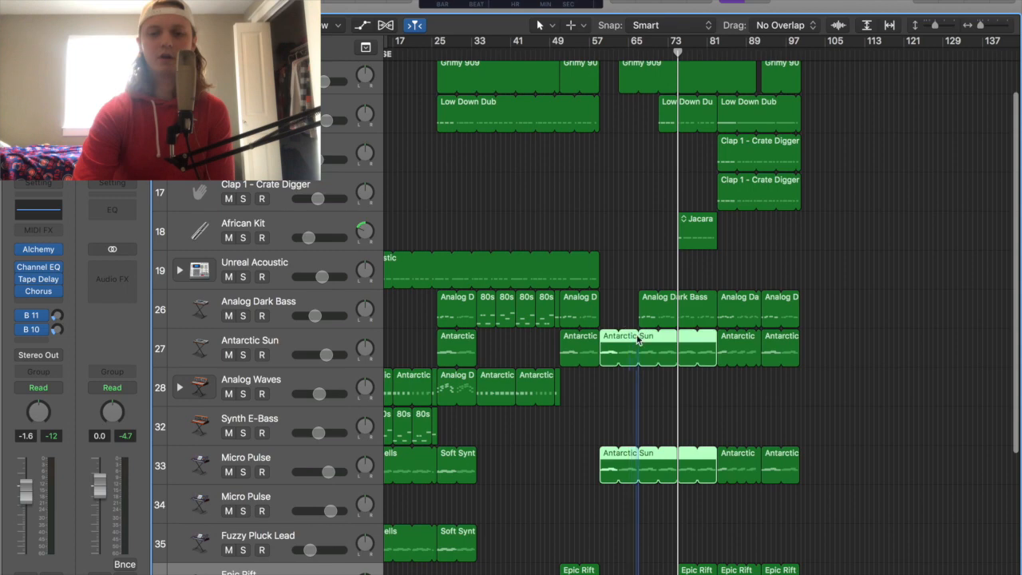
{"action": "scroll", "scroll_direction": "up", "scroll_amount": 3}
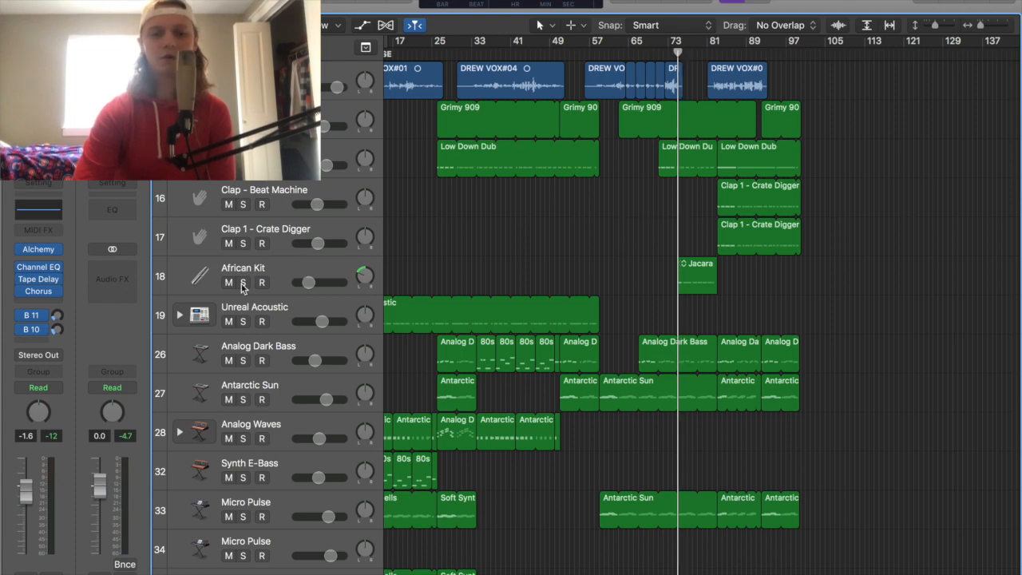
{"action": "left_click", "coordinate": [243, 282]}
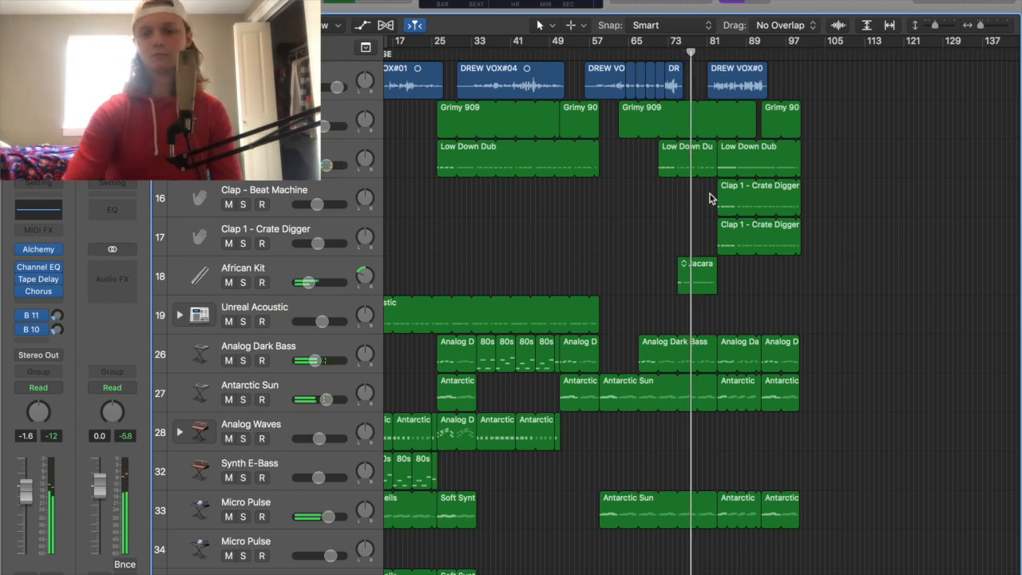
{"action": "scroll", "scroll_direction": "down", "scroll_amount": 3}
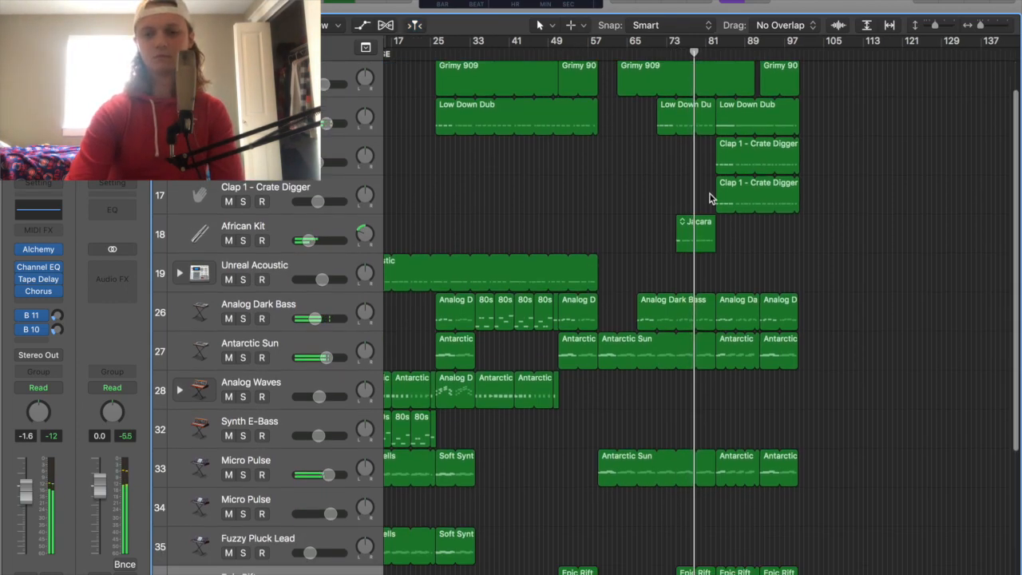
{"action": "scroll", "scroll_direction": "down", "scroll_amount": 3}
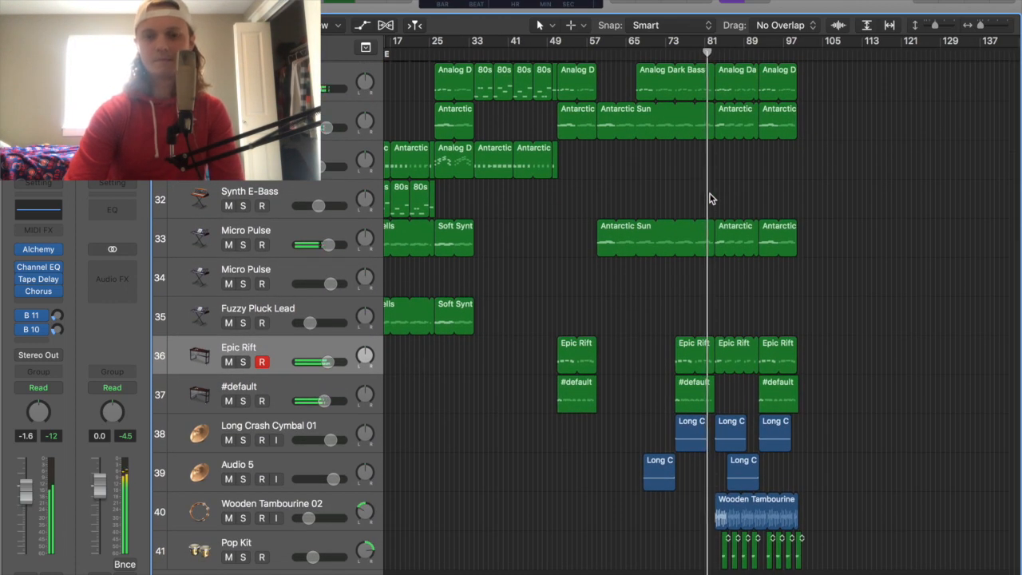
{"action": "scroll", "scroll_direction": "up", "scroll_amount": 3}
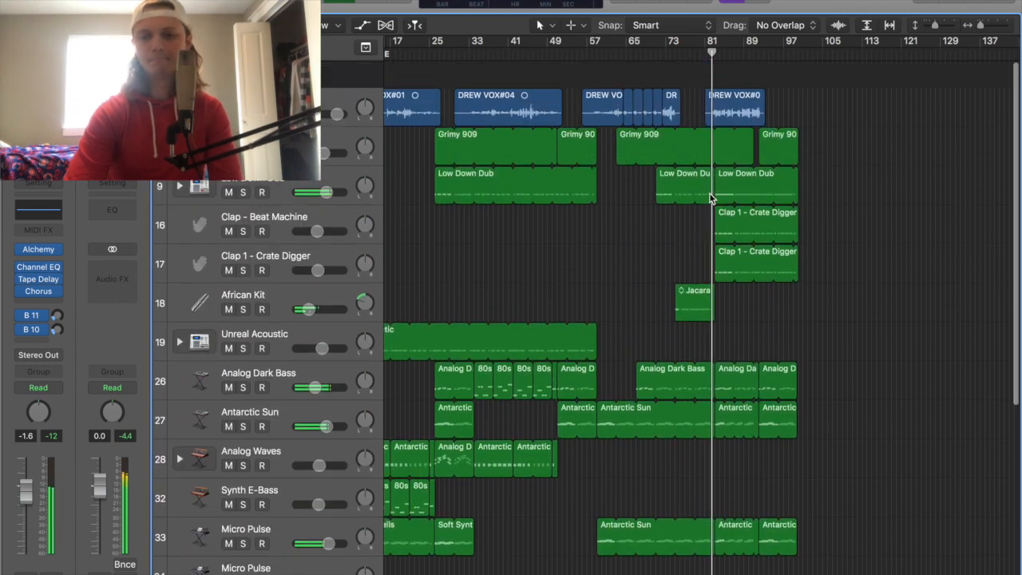
{"action": "scroll", "scroll_direction": "down", "scroll_amount": 3}
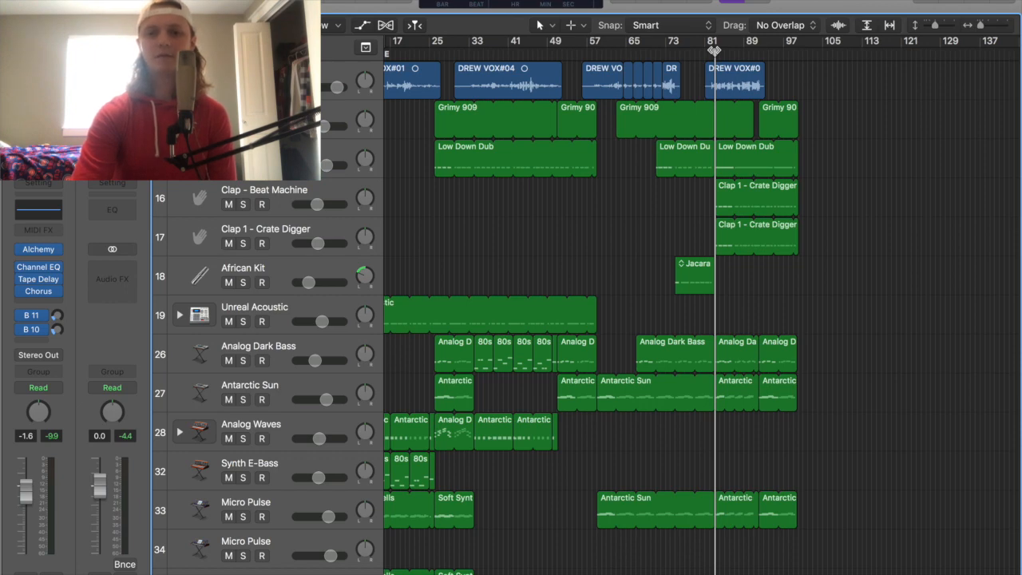
Step: Scroll the track list to bring the DREW VOX vocal regions back into view
{"action": "scroll", "scroll_direction": "down", "scroll_amount": 3}
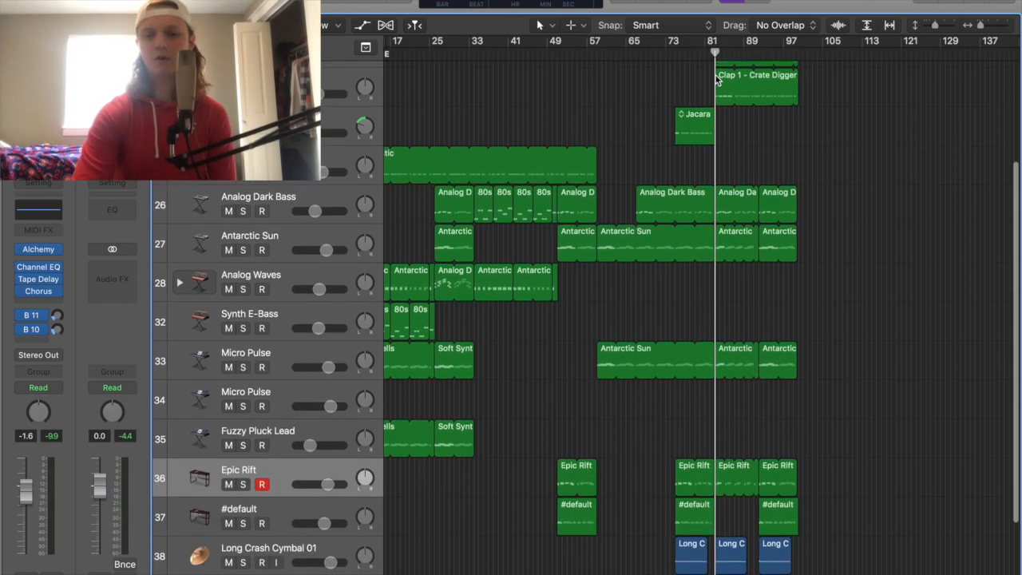
{"action": "scroll", "scroll_direction": "up", "scroll_amount": 3}
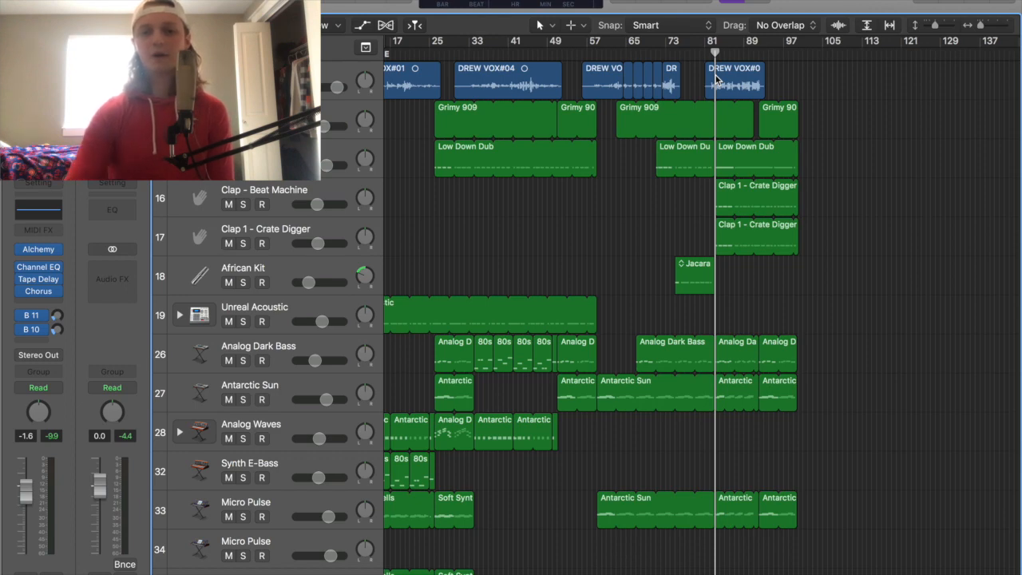
{"action": "mouse_move", "coordinate": [658, 121]}
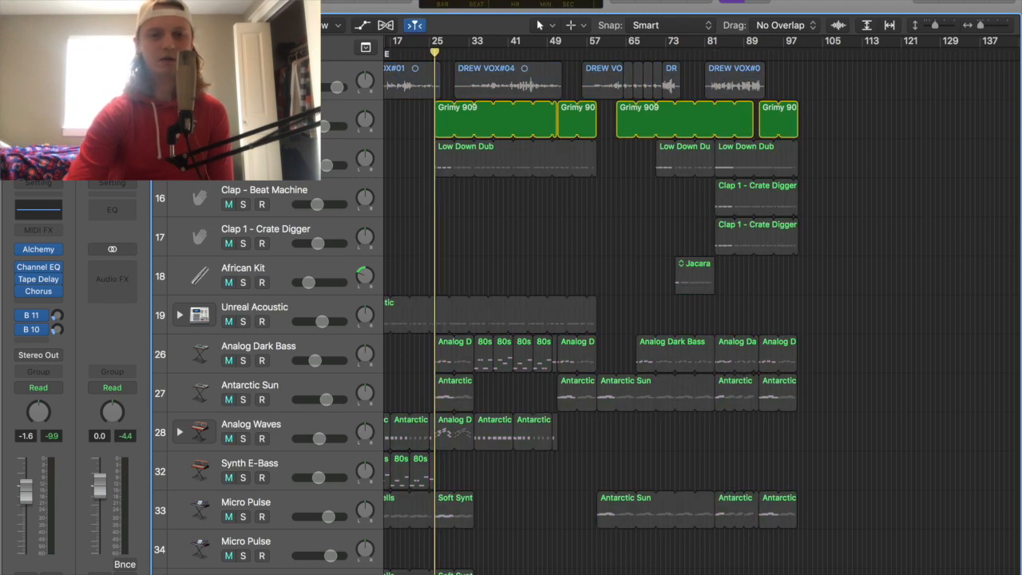
Step: Solo the Low Down Dub and Unreal Acoustic tracks alongside Grimy 909
{"action": "left_click", "coordinate": [243, 321]}
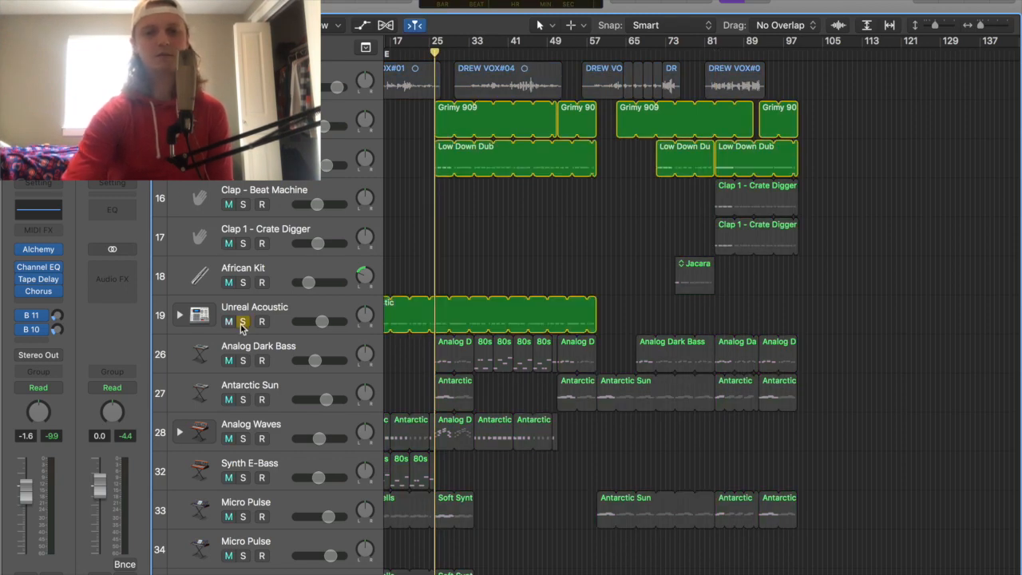
{"action": "left_click", "coordinate": [228, 321]}
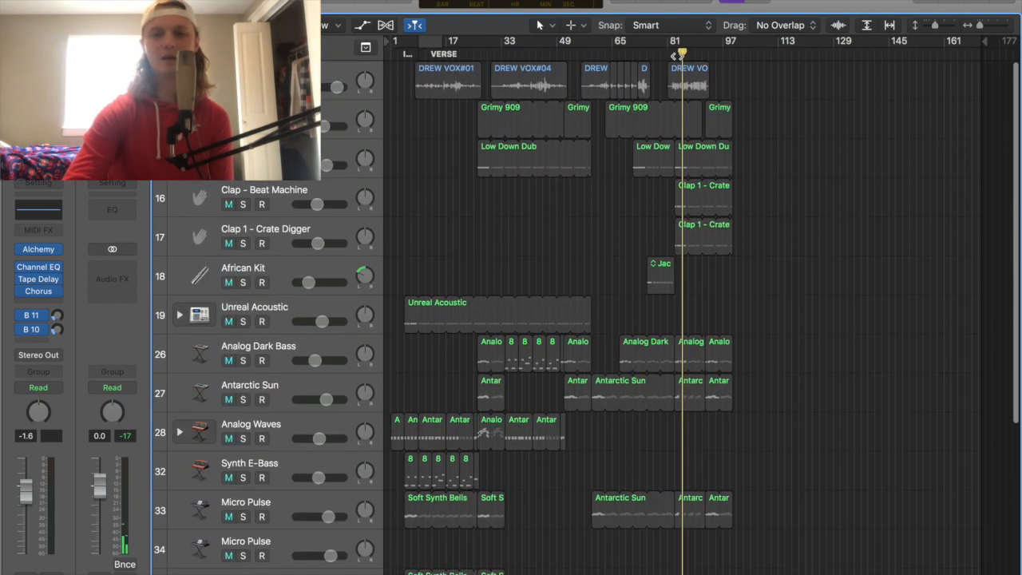
Step: Scroll through the track list to clear all solos, then return to the top
{"action": "scroll", "scroll_direction": "down", "scroll_amount": 3}
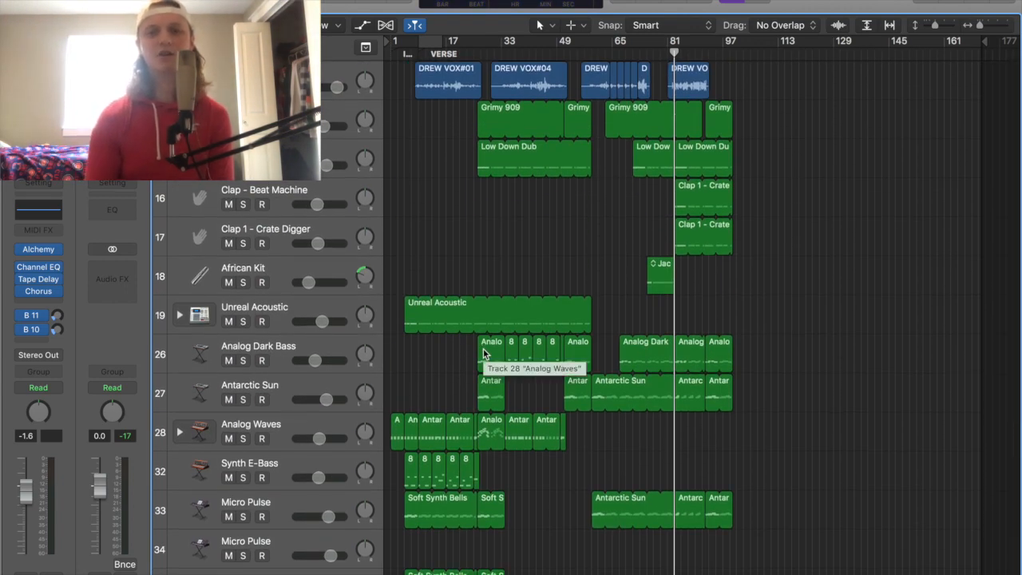
{"action": "scroll", "scroll_direction": "down", "scroll_amount": 3}
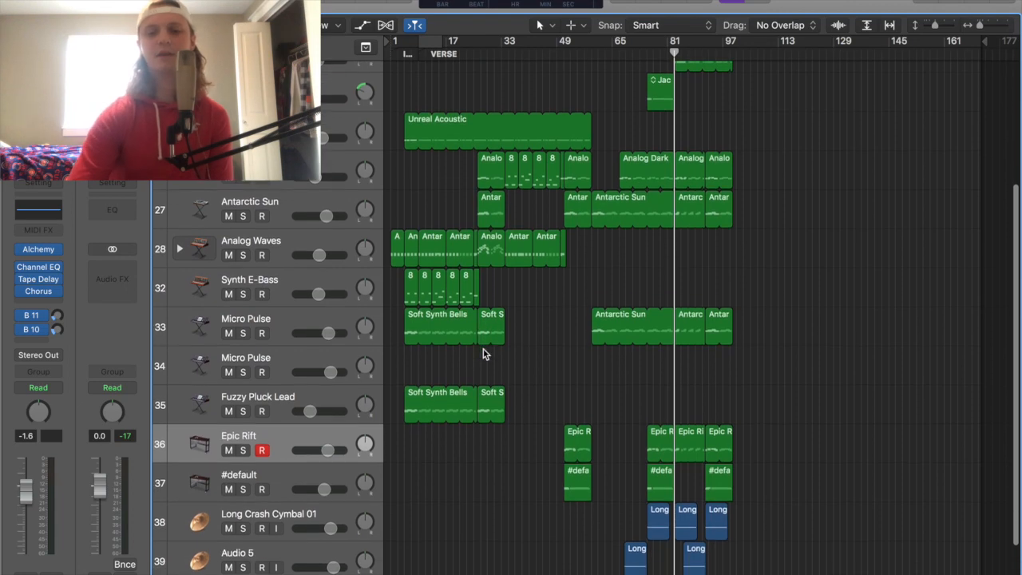
{"action": "scroll", "scroll_direction": "up", "scroll_amount": 3}
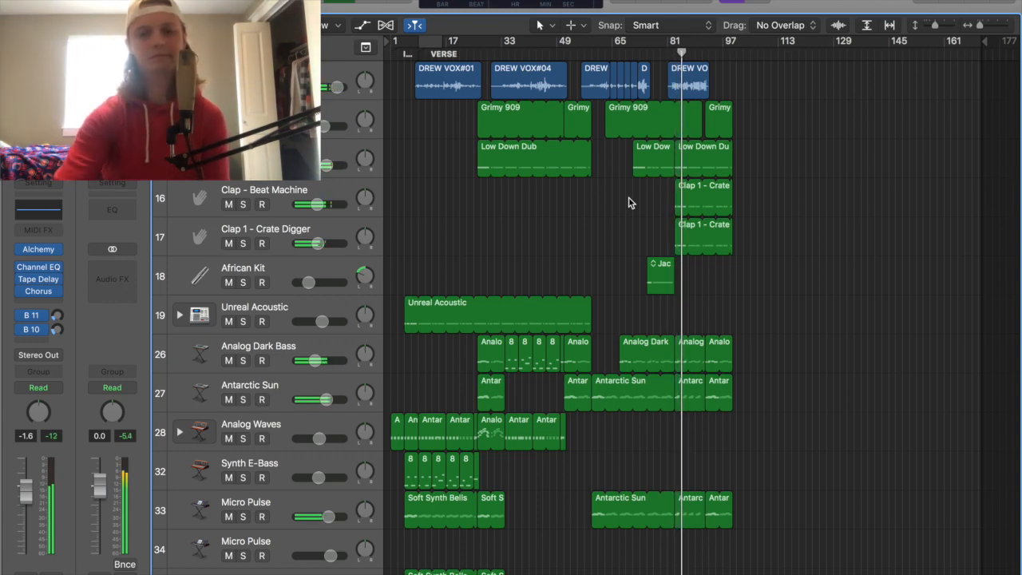
{"action": "left_click", "coordinate": [244, 205]}
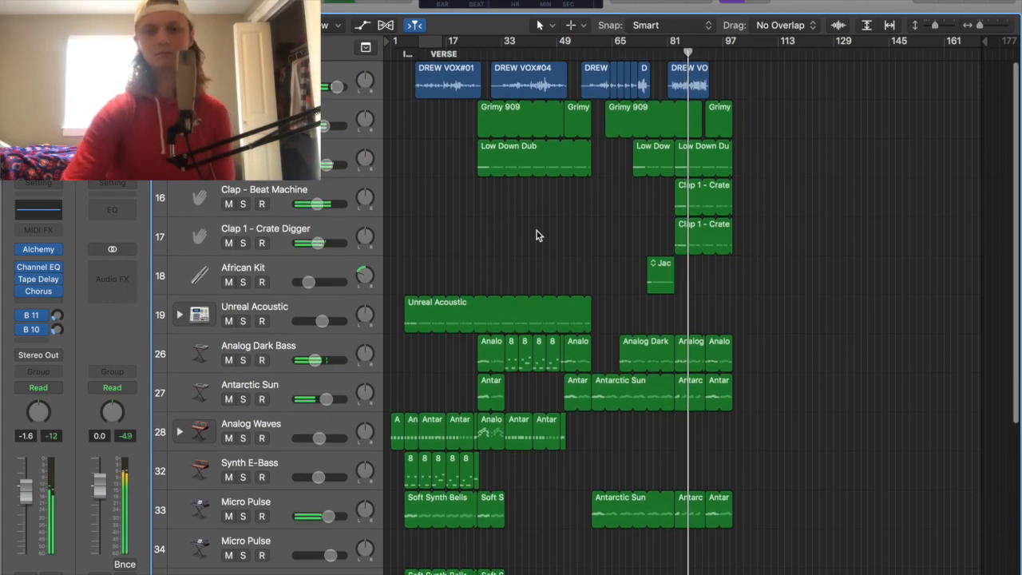
{"action": "scroll", "scroll_direction": "down", "scroll_amount": 3}
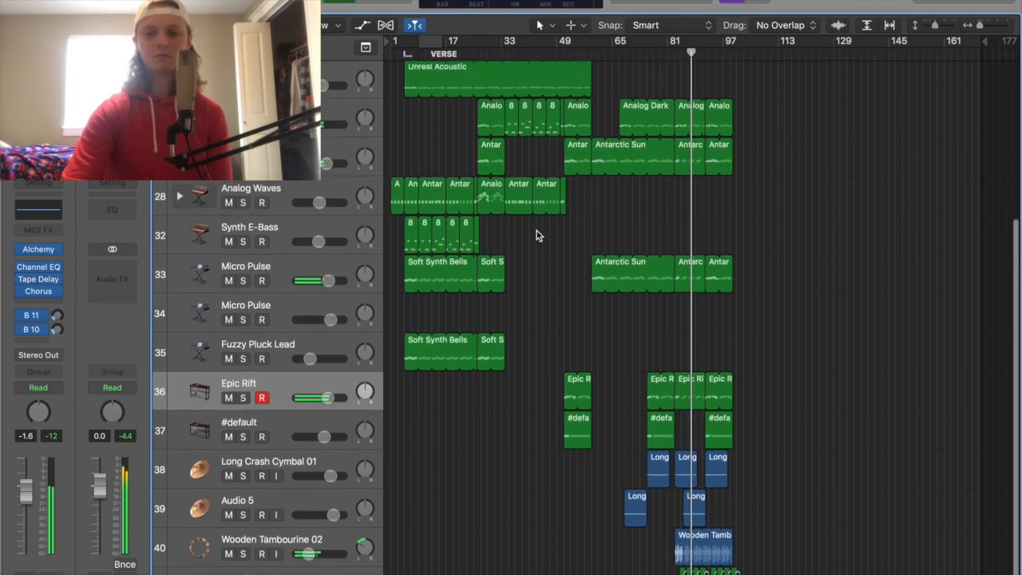
{"action": "scroll", "scroll_direction": "up", "scroll_amount": 3}
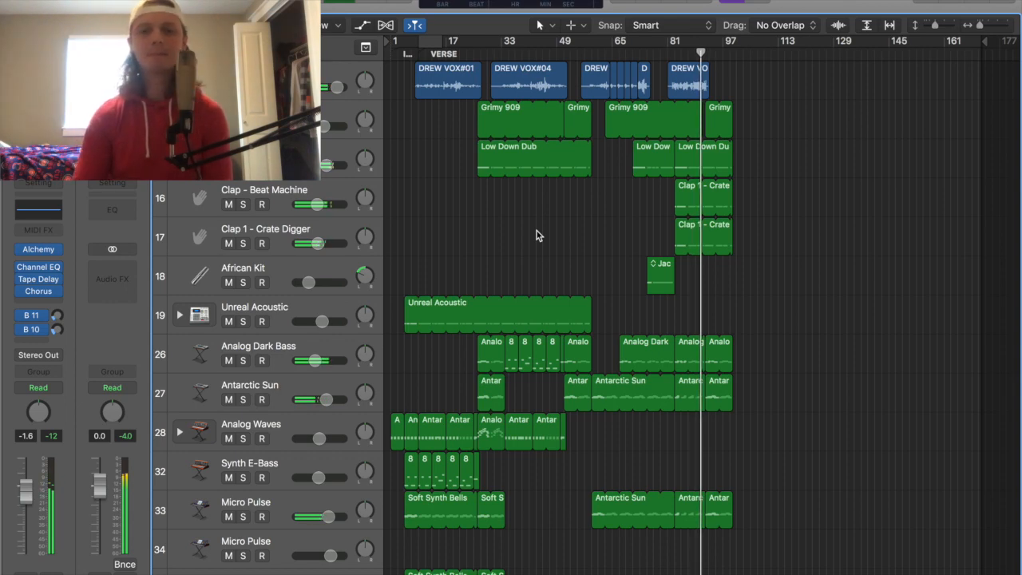
{"action": "scroll", "scroll_direction": "down", "scroll_amount": 3}
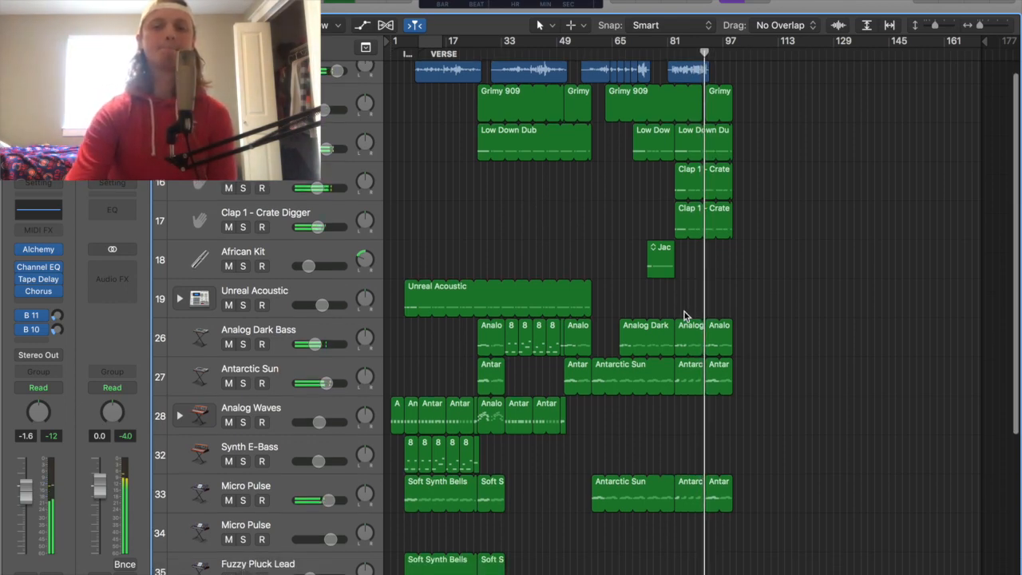
{"action": "scroll", "scroll_direction": "down", "scroll_amount": 3}
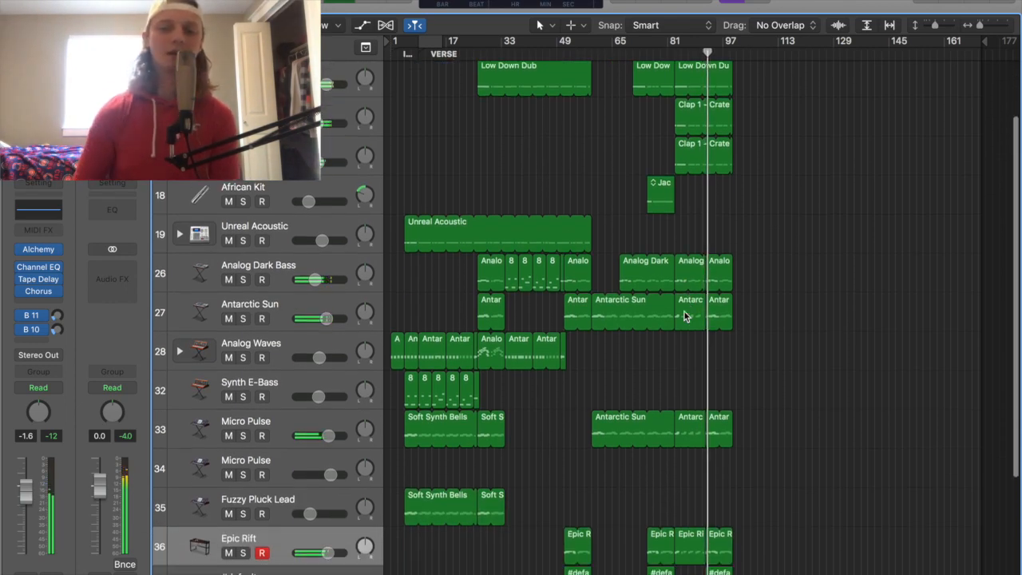
{"action": "scroll", "scroll_direction": "down", "scroll_amount": 3}
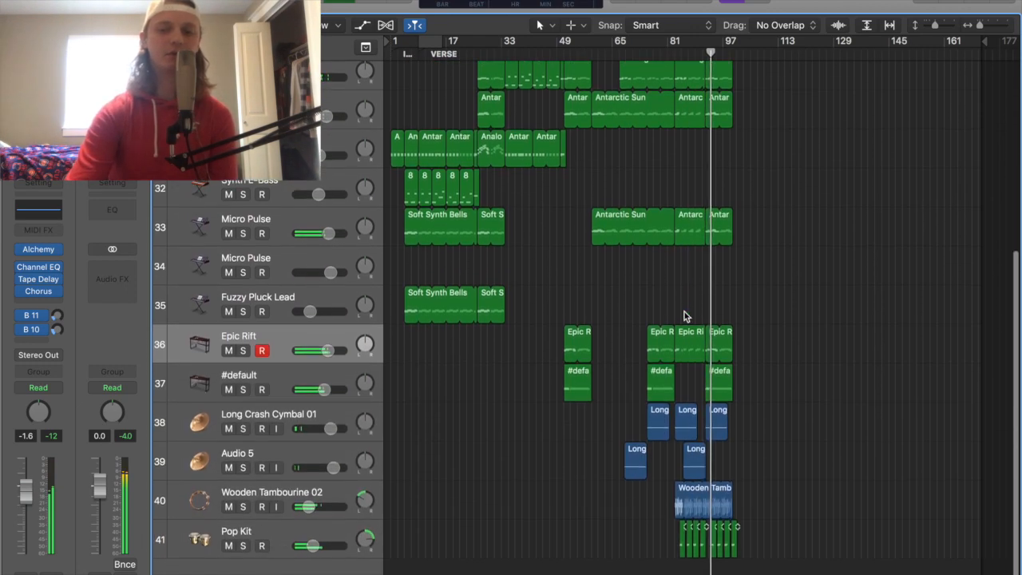
{"action": "scroll", "scroll_direction": "up", "scroll_amount": 3}
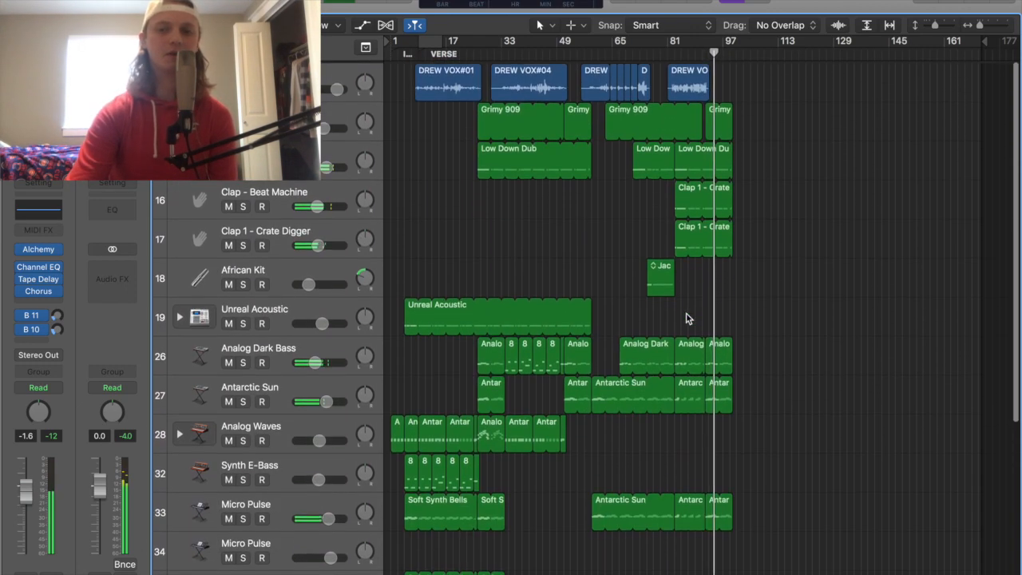
{"action": "scroll", "scroll_direction": "down", "scroll_amount": 3}
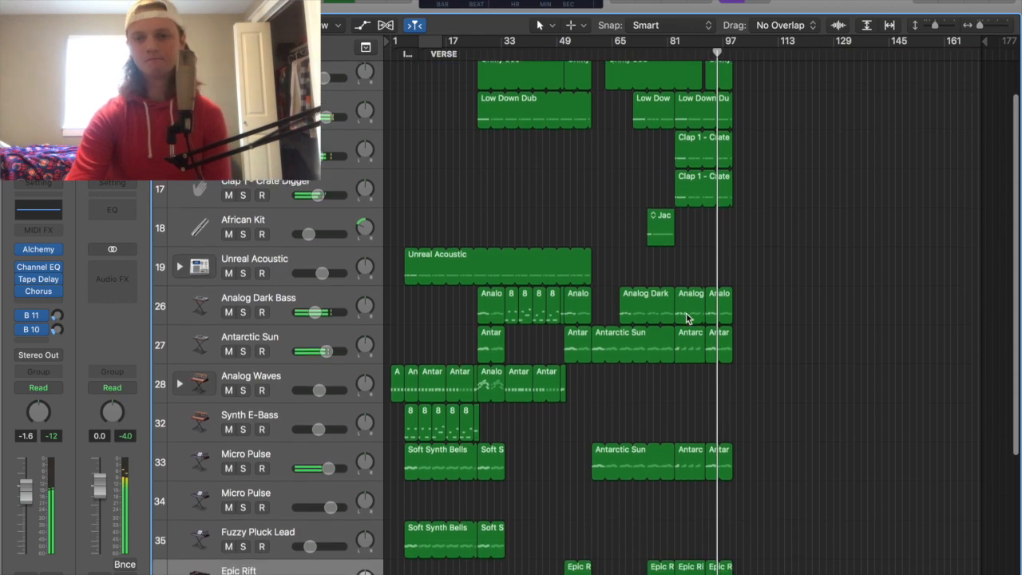
{"action": "scroll", "scroll_direction": "down", "scroll_amount": 3}
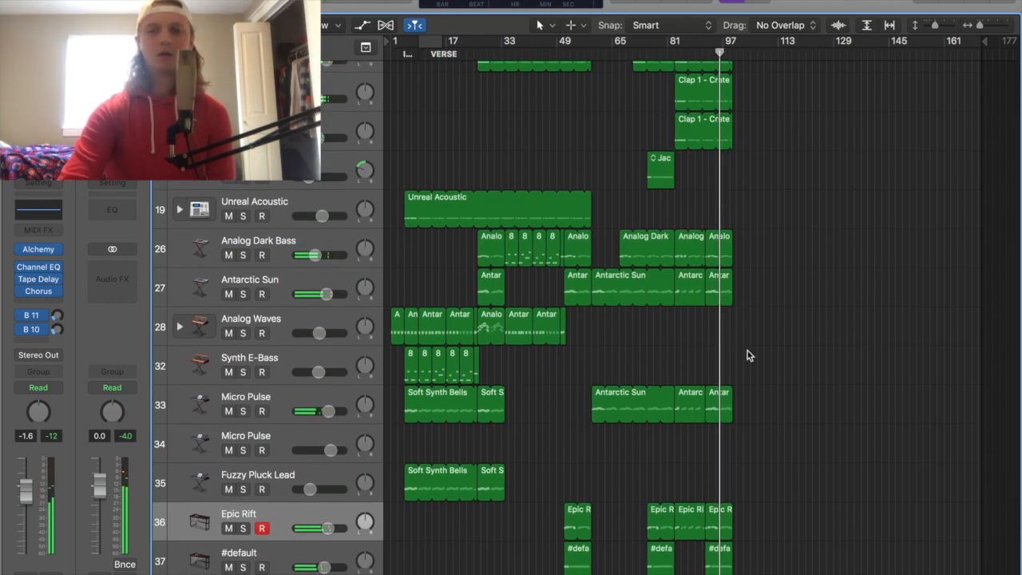
Step: Stop playback and return the playhead to bar 1
{"action": "scroll", "scroll_direction": "up", "scroll_amount": 3}
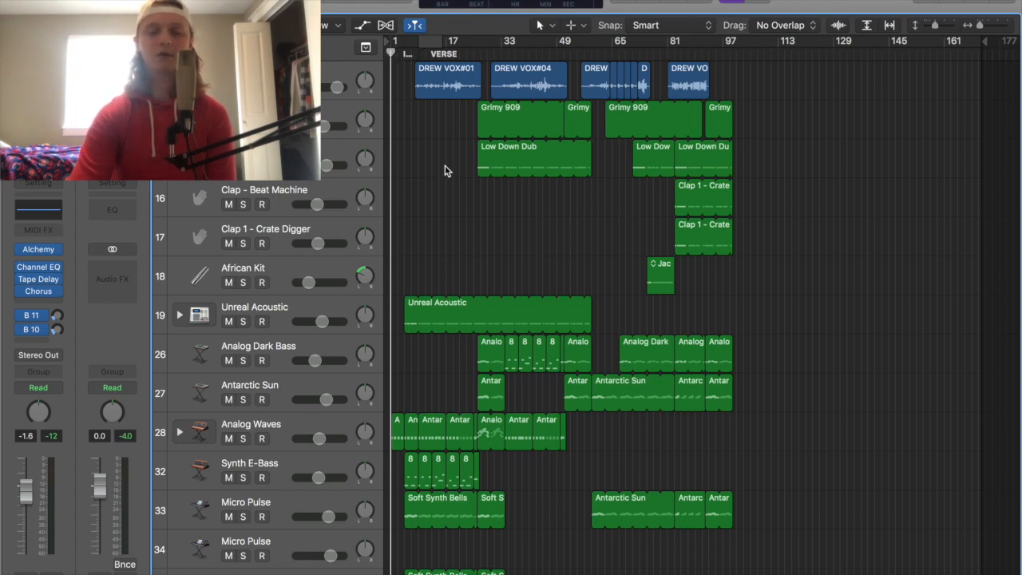
{"action": "mouse_move", "coordinate": [367, 71]}
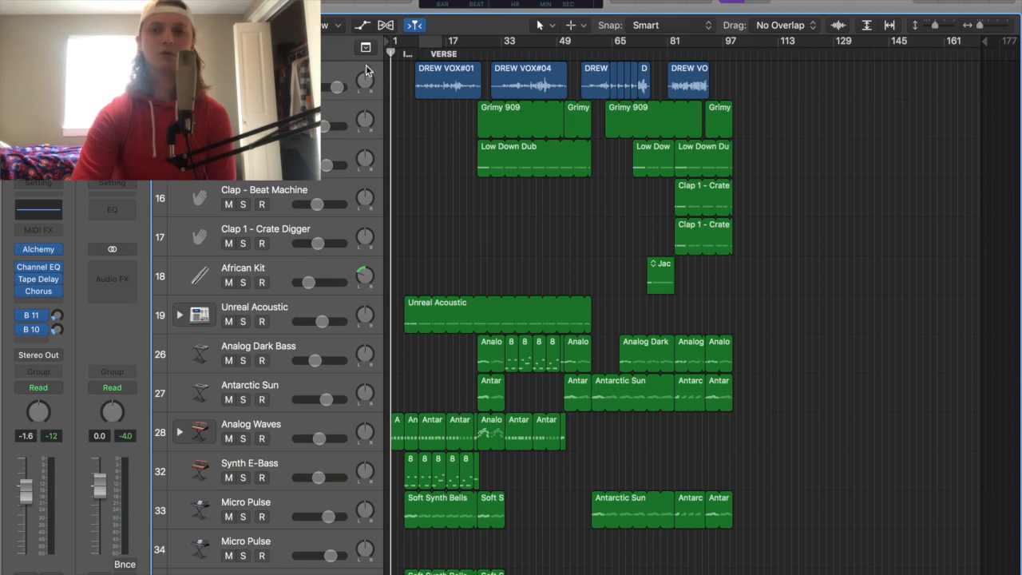
{"action": "mouse_move", "coordinate": [363, 66]}
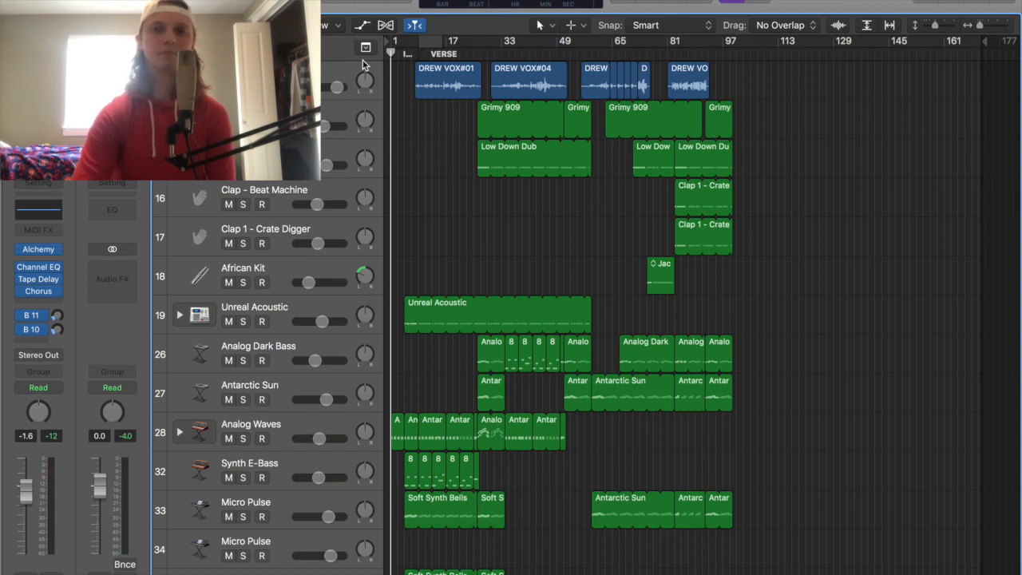